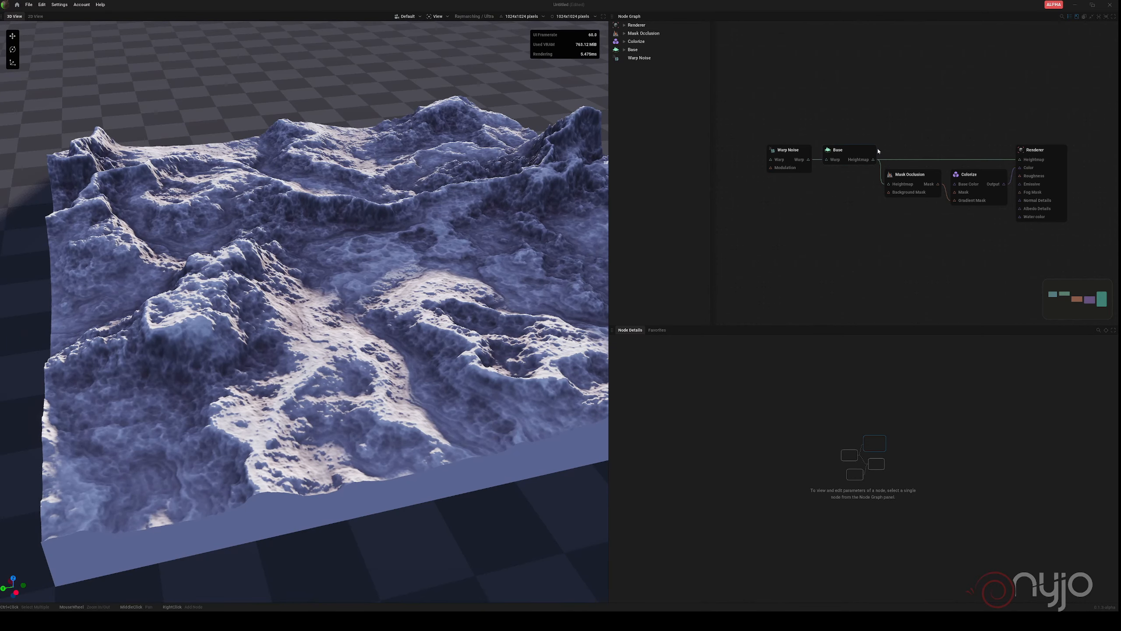
Select the Colorize node so its gradient and mask settings are shown.
{"action": "left_click", "coordinate": [968, 174]}
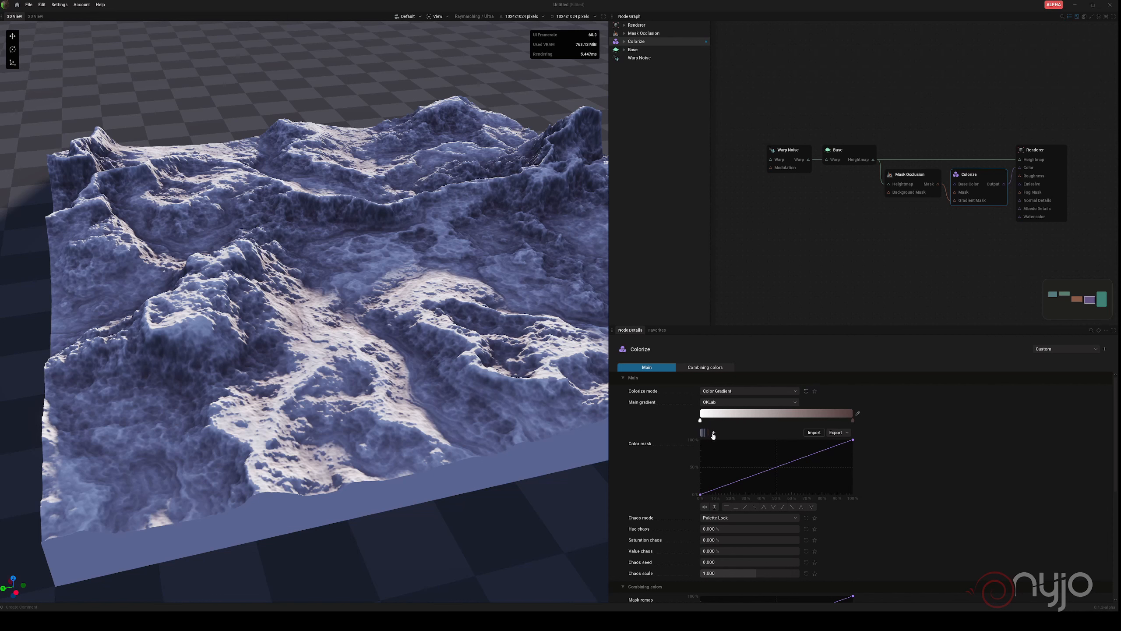
{"action": "mouse_move", "coordinate": [713, 434]}
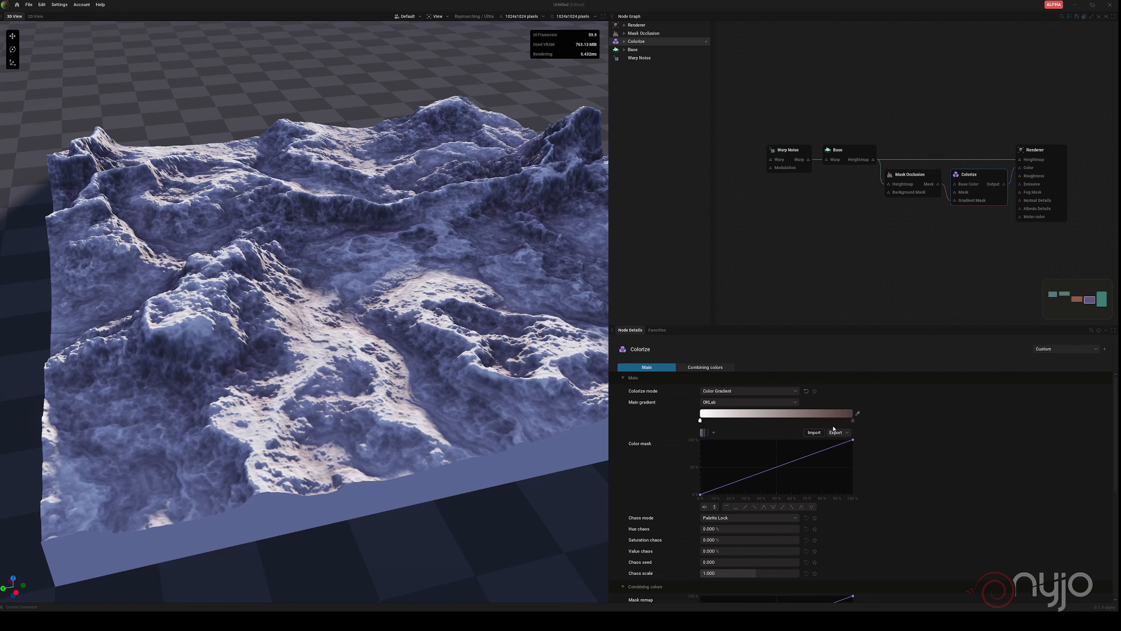
{"action": "mouse_move", "coordinate": [947, 414]}
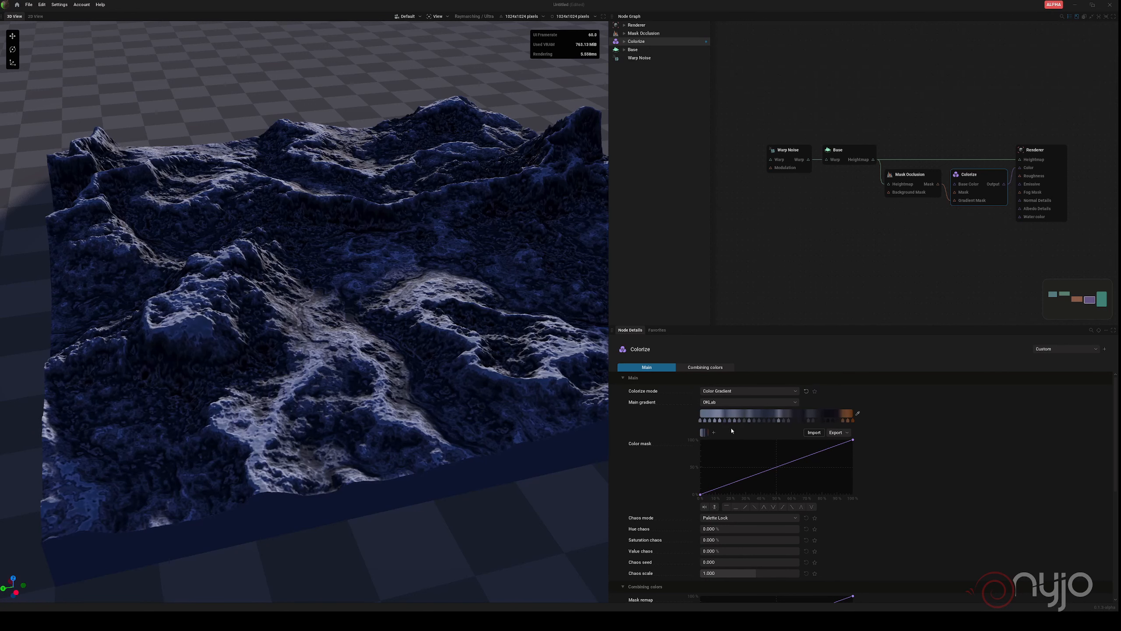
{"action": "mouse_move", "coordinate": [570, 337]}
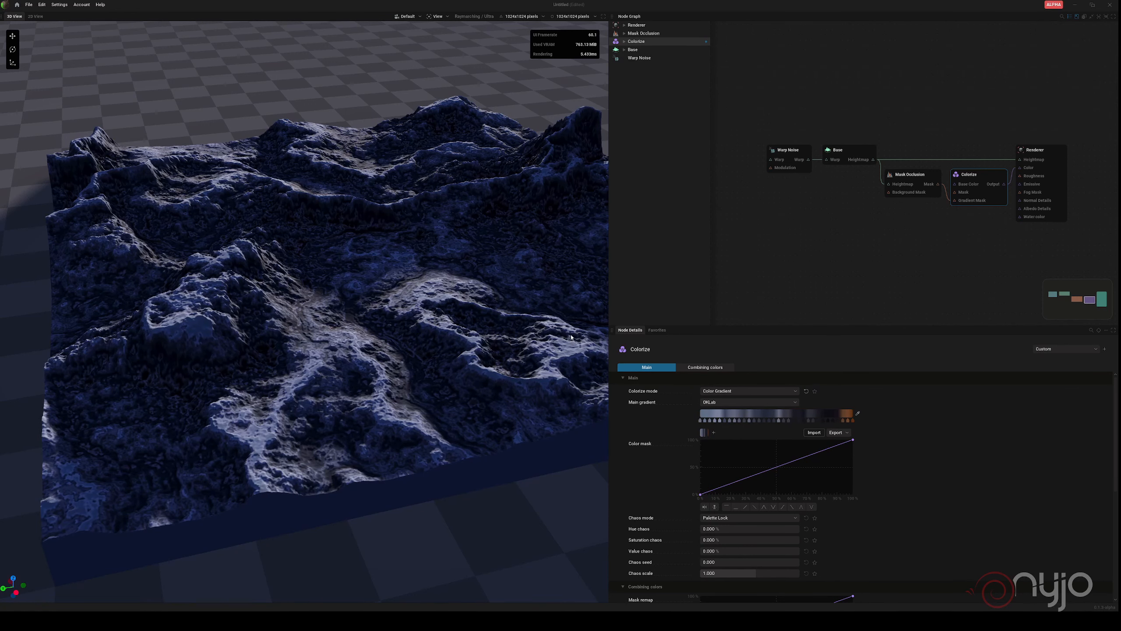
{"action": "mouse_move", "coordinate": [768, 473]}
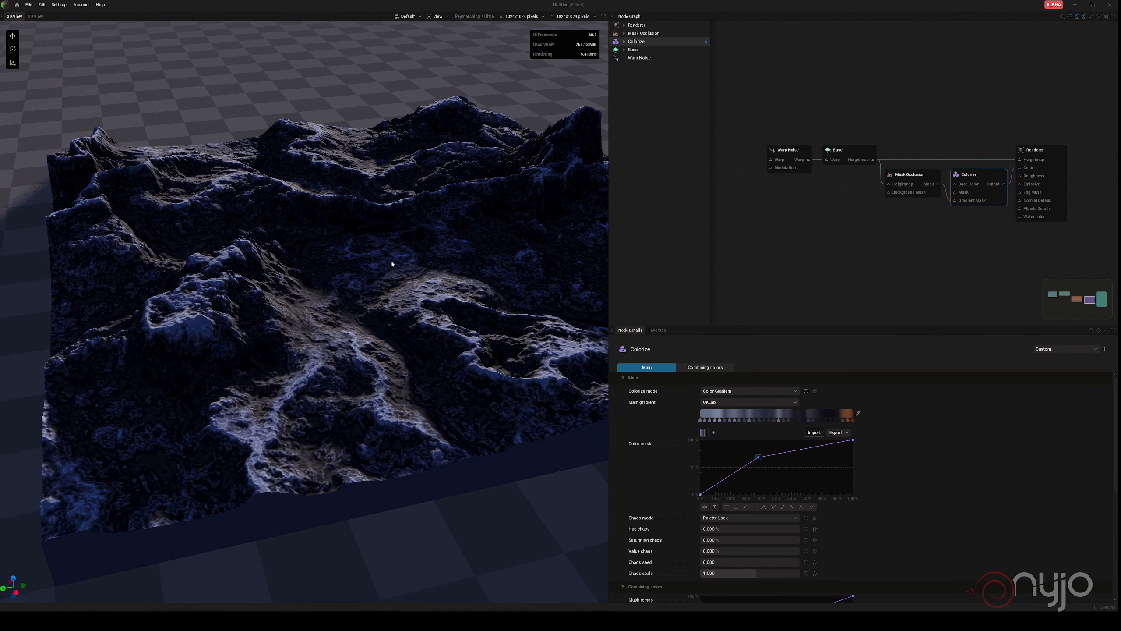
{"action": "mouse_move", "coordinate": [685, 297]}
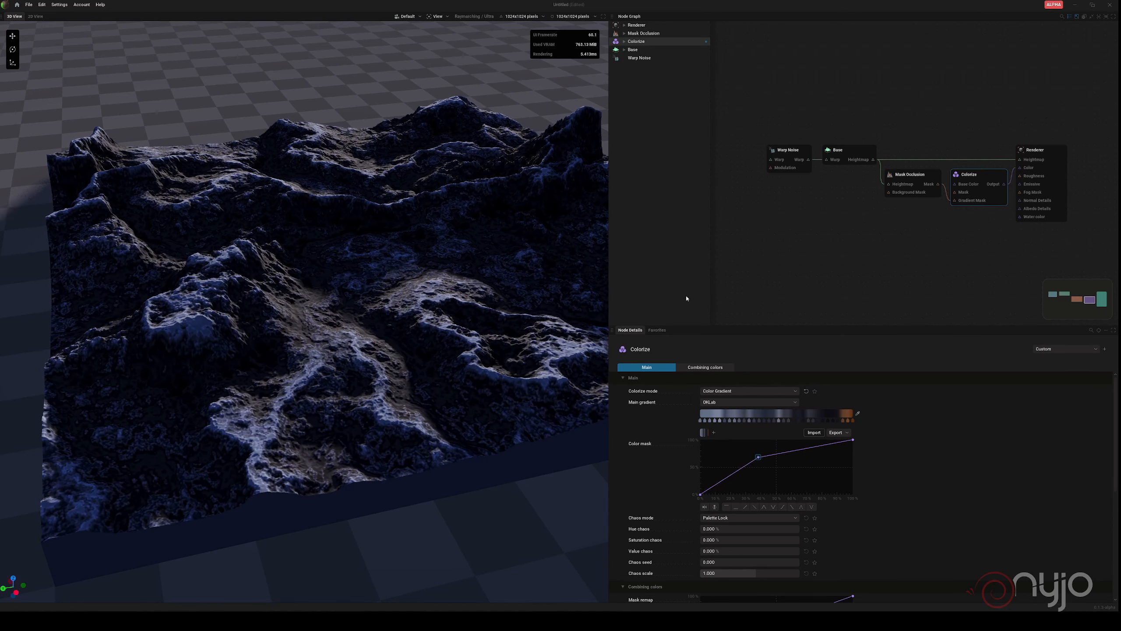
{"action": "mouse_move", "coordinate": [850, 422]}
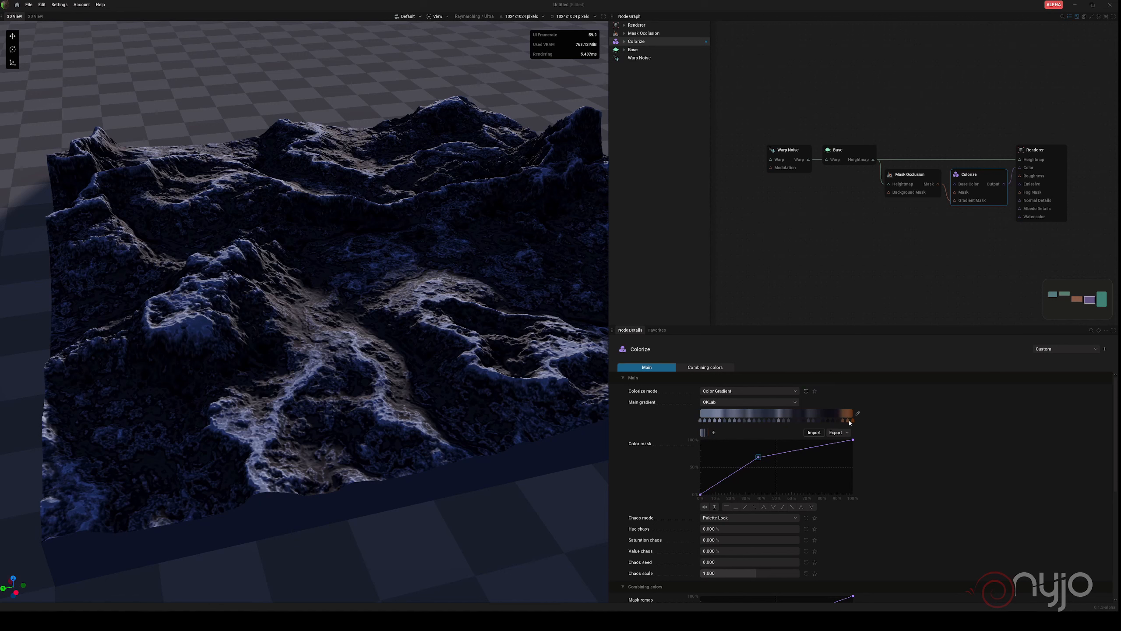
Set the gradient's last stop to green, then darken that green.
{"action": "left_click", "coordinate": [856, 413]}
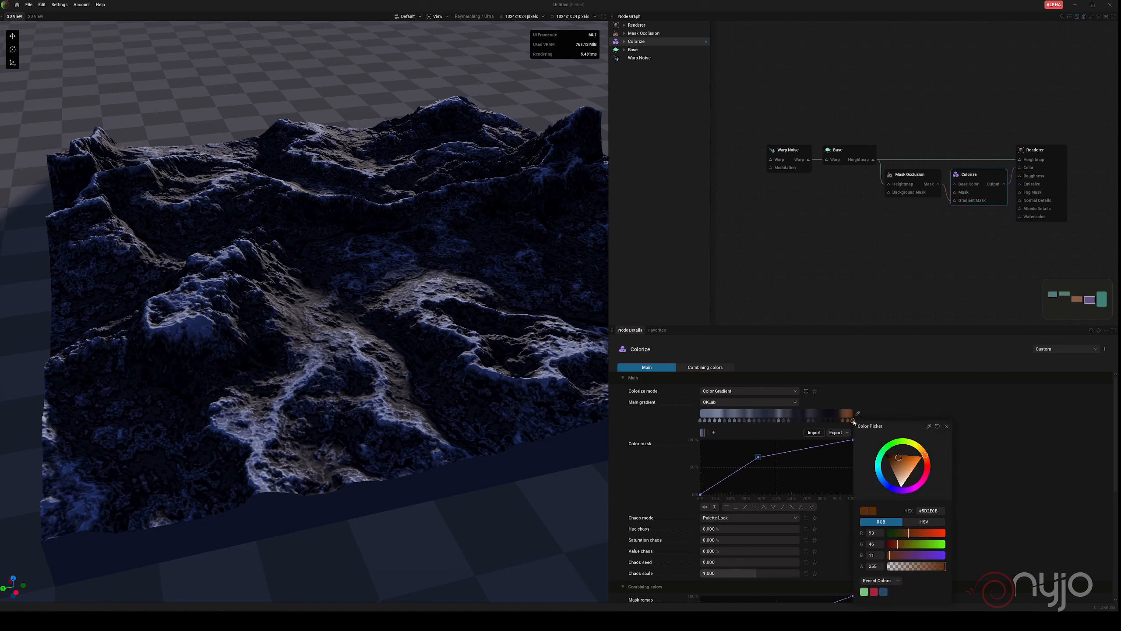
{"action": "left_click", "coordinate": [893, 475]}
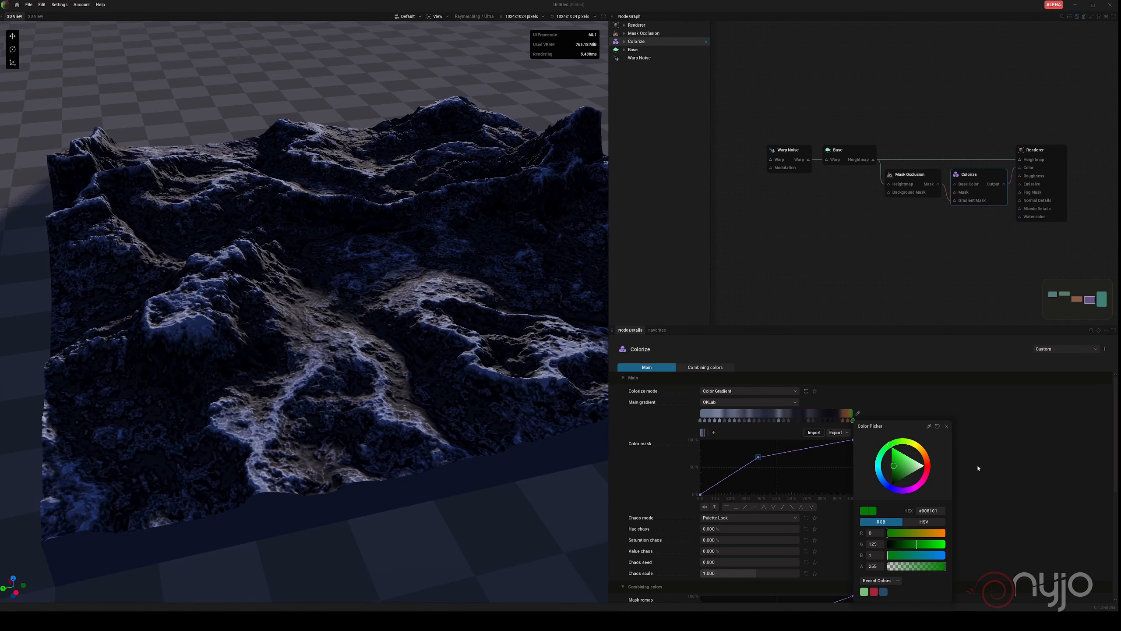
{"action": "left_click", "coordinate": [946, 425]}
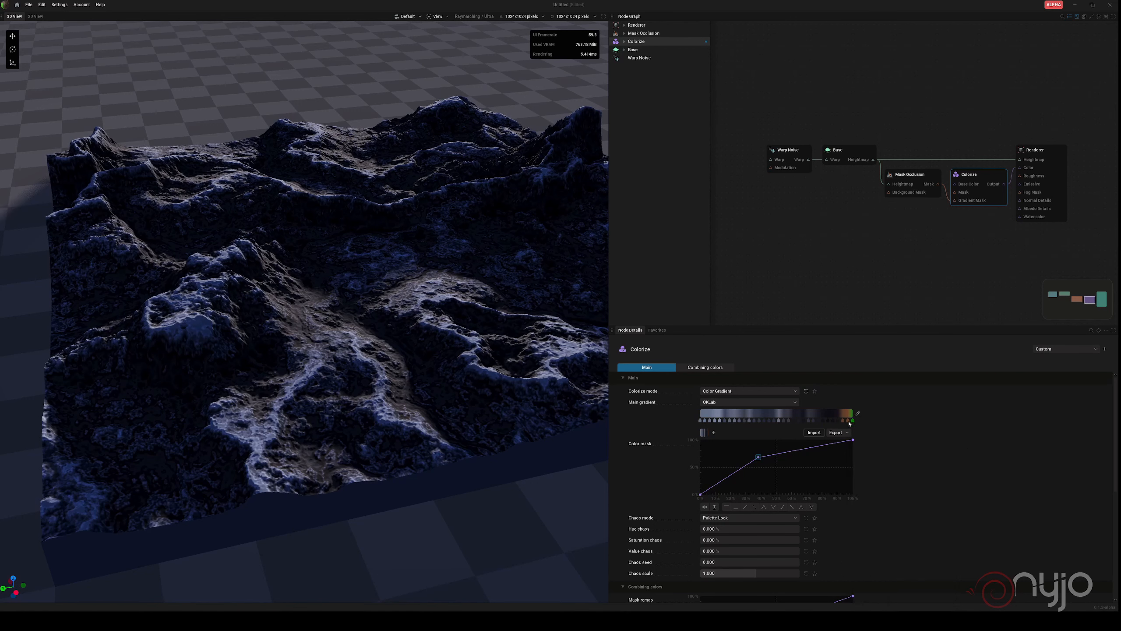
{"action": "left_click", "coordinate": [848, 417]}
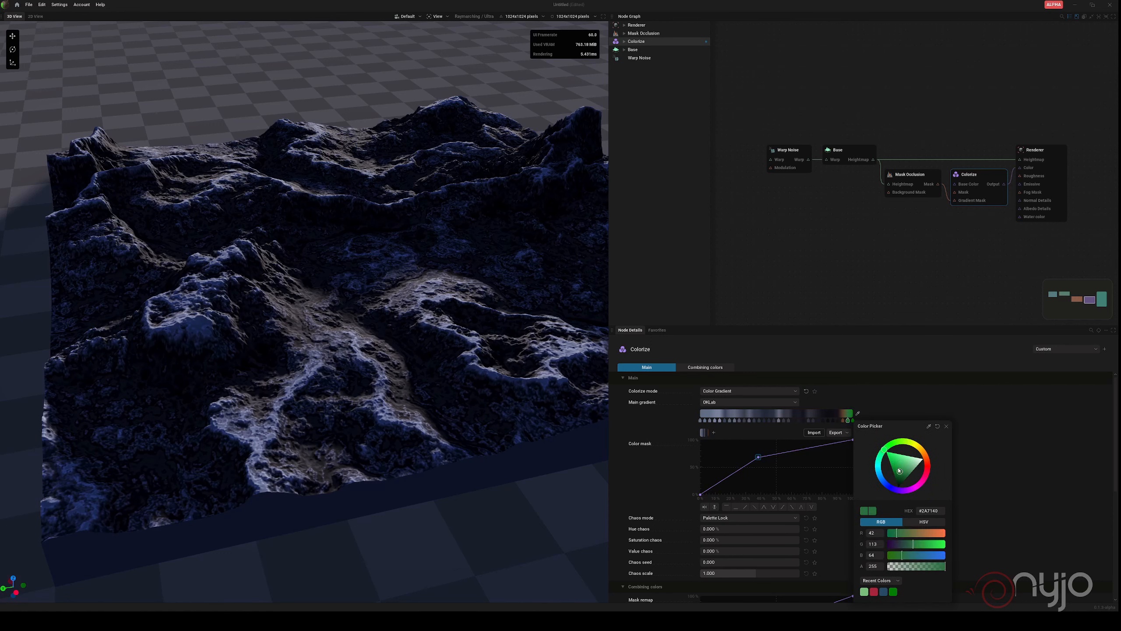
{"action": "left_click", "coordinate": [946, 426]}
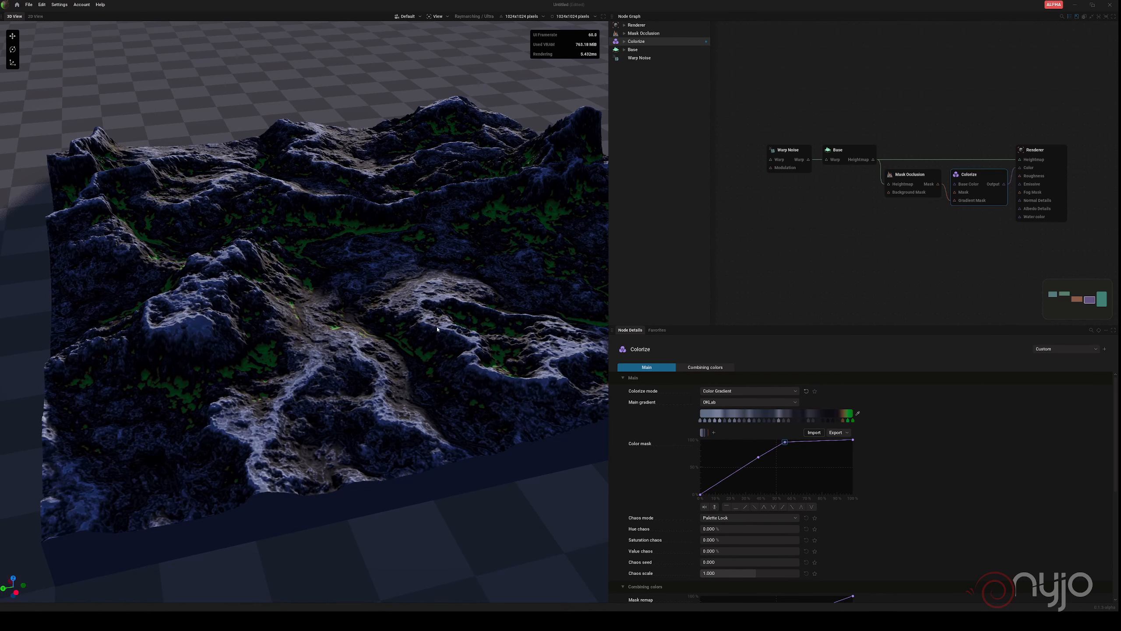
{"action": "mouse_move", "coordinate": [289, 294]}
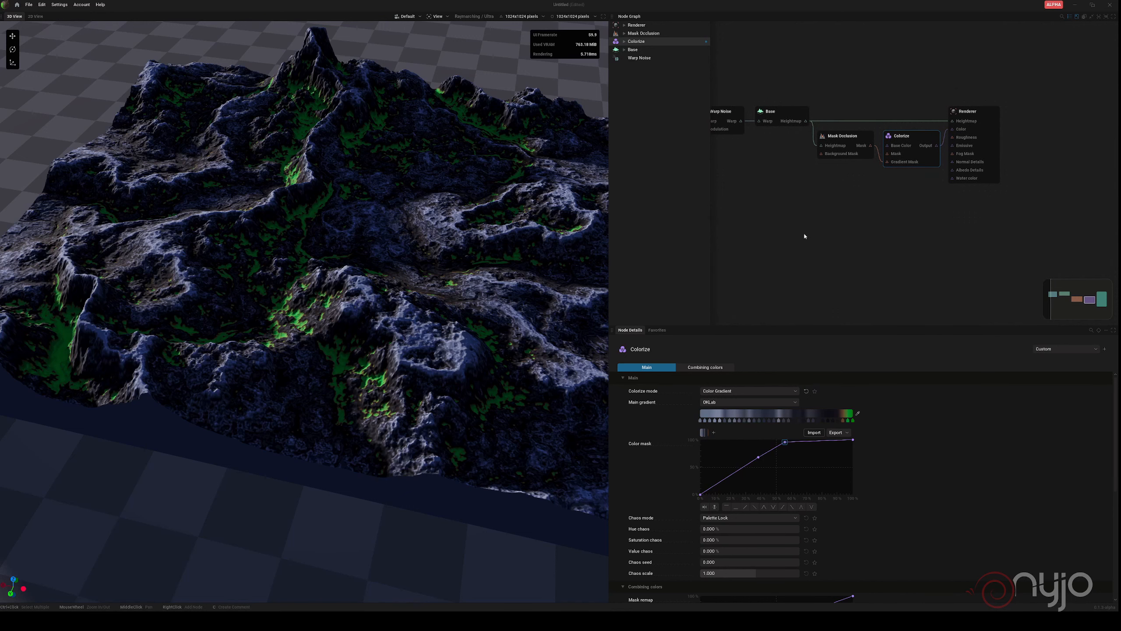
{"action": "mouse_move", "coordinate": [812, 184]}
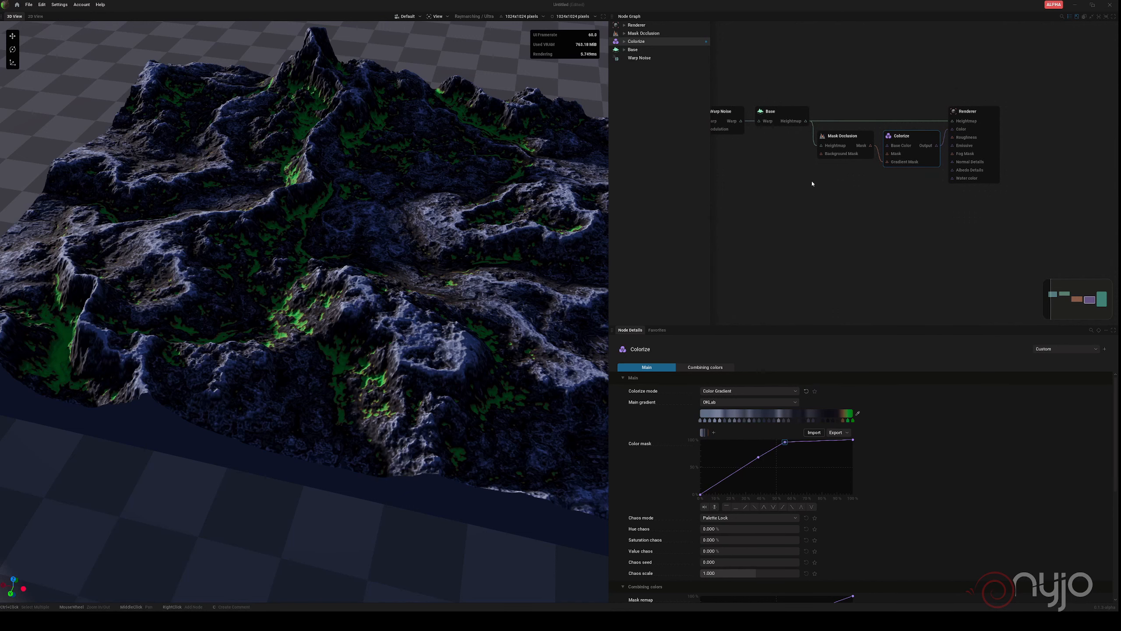
Add an Export Heightmap node from the graph's Export menu.
{"action": "right_click", "coordinate": [812, 184]}
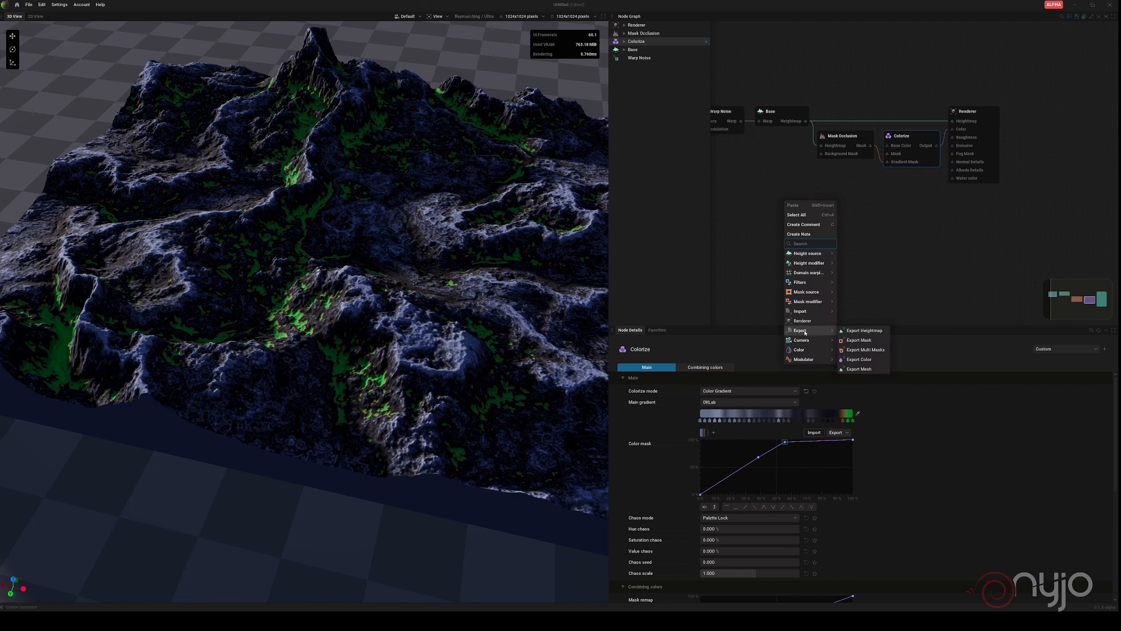
{"action": "mouse_move", "coordinate": [864, 330]}
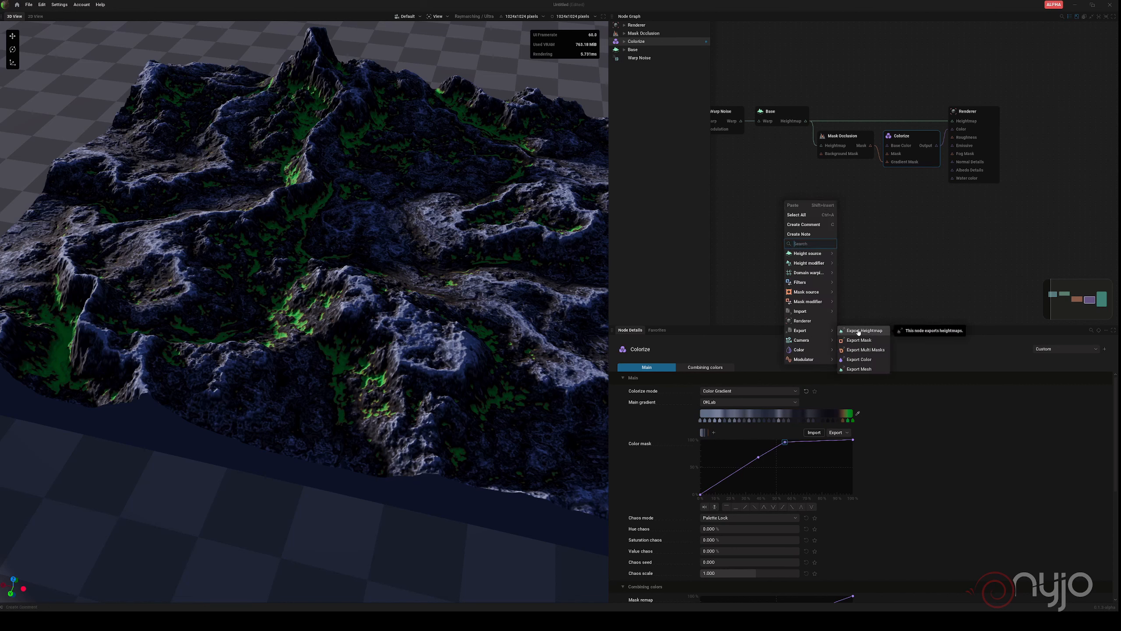
{"action": "mouse_move", "coordinate": [858, 340]}
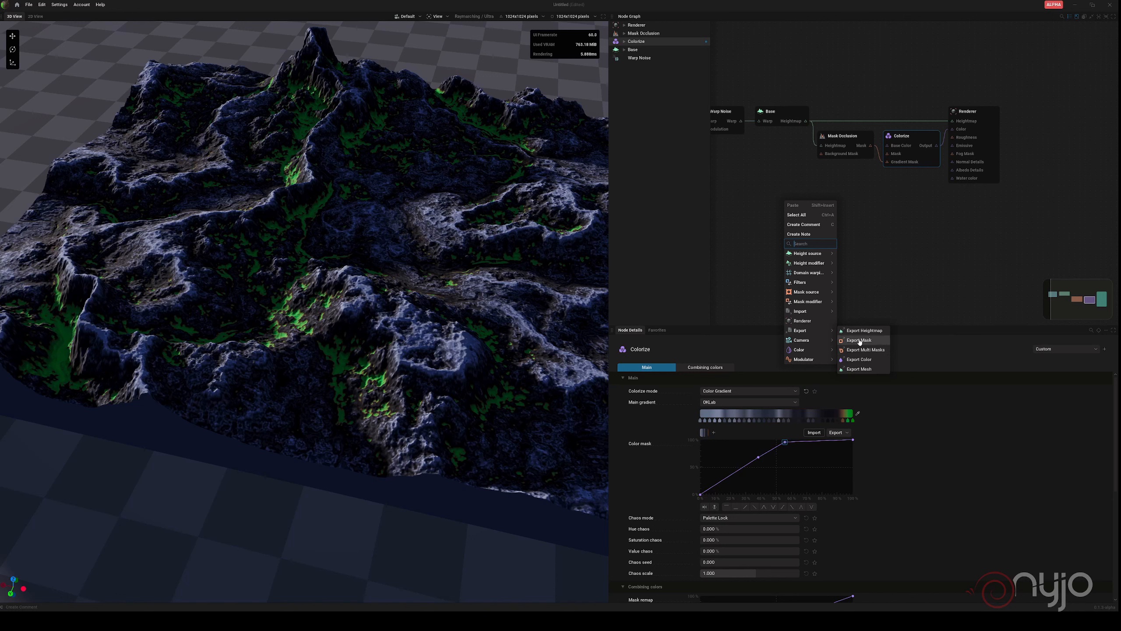
{"action": "mouse_move", "coordinate": [858, 359]}
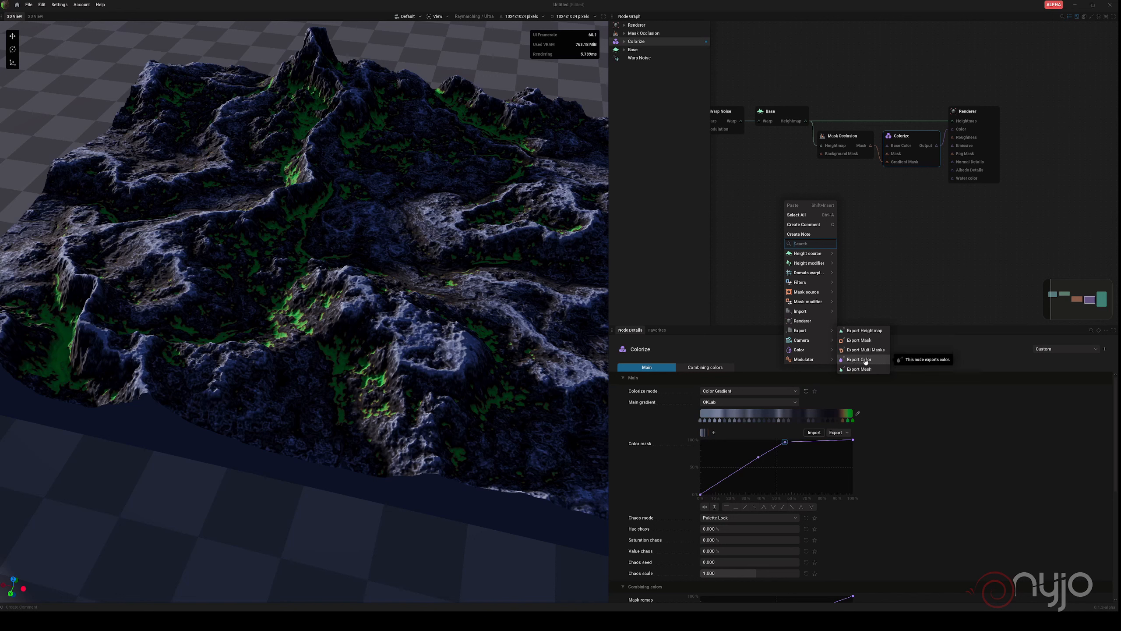
{"action": "mouse_move", "coordinate": [858, 369]}
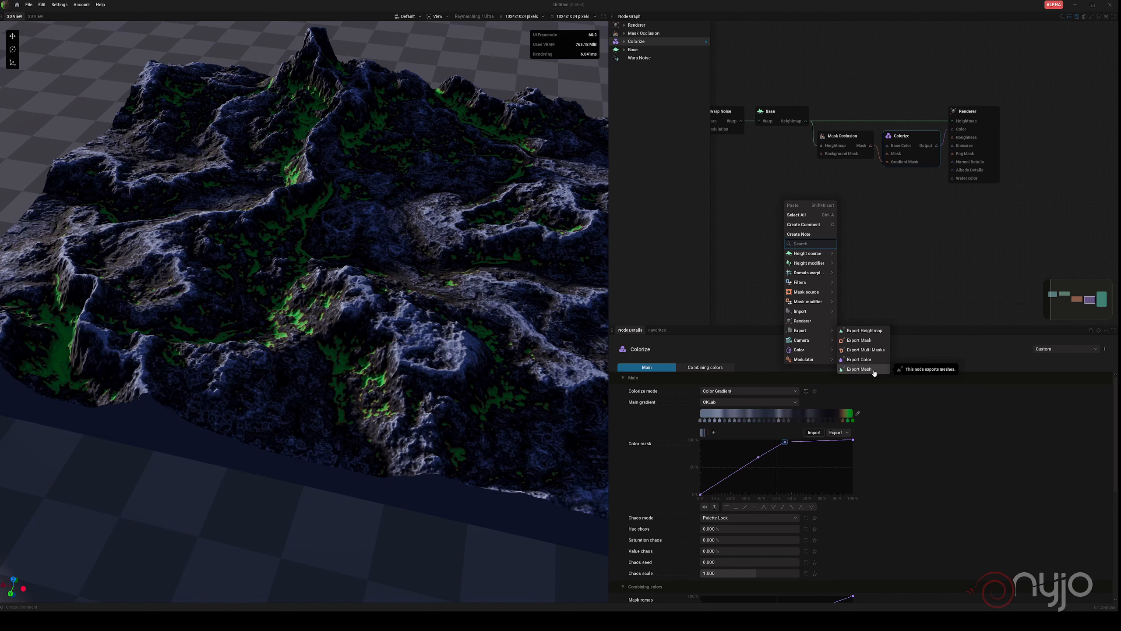
{"action": "mouse_move", "coordinate": [858, 360]}
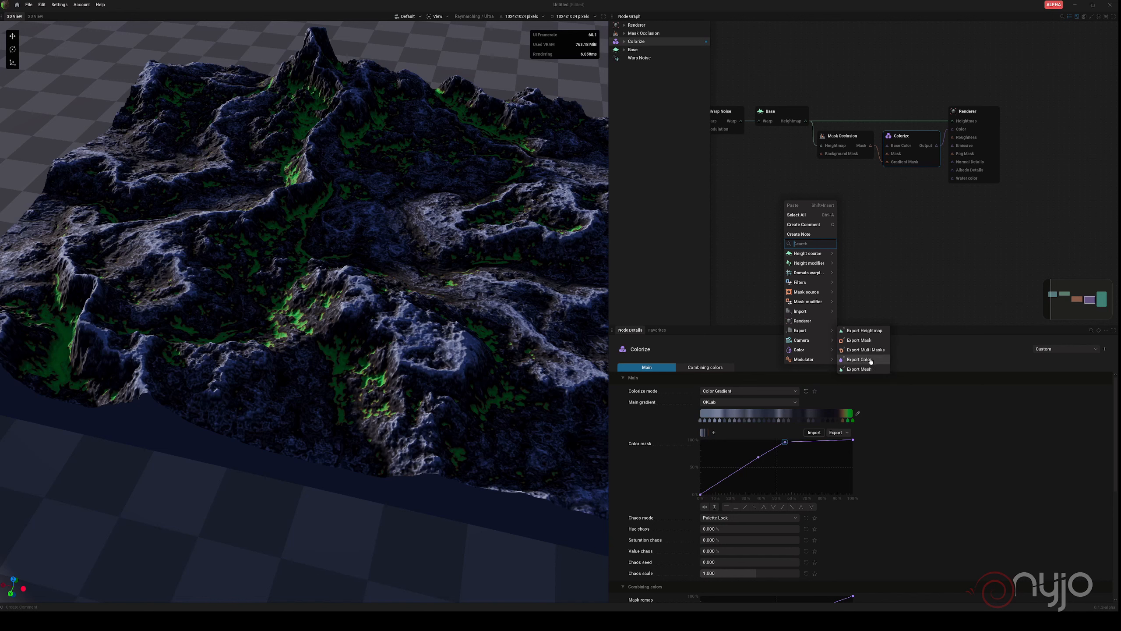
{"action": "left_click", "coordinate": [865, 330]}
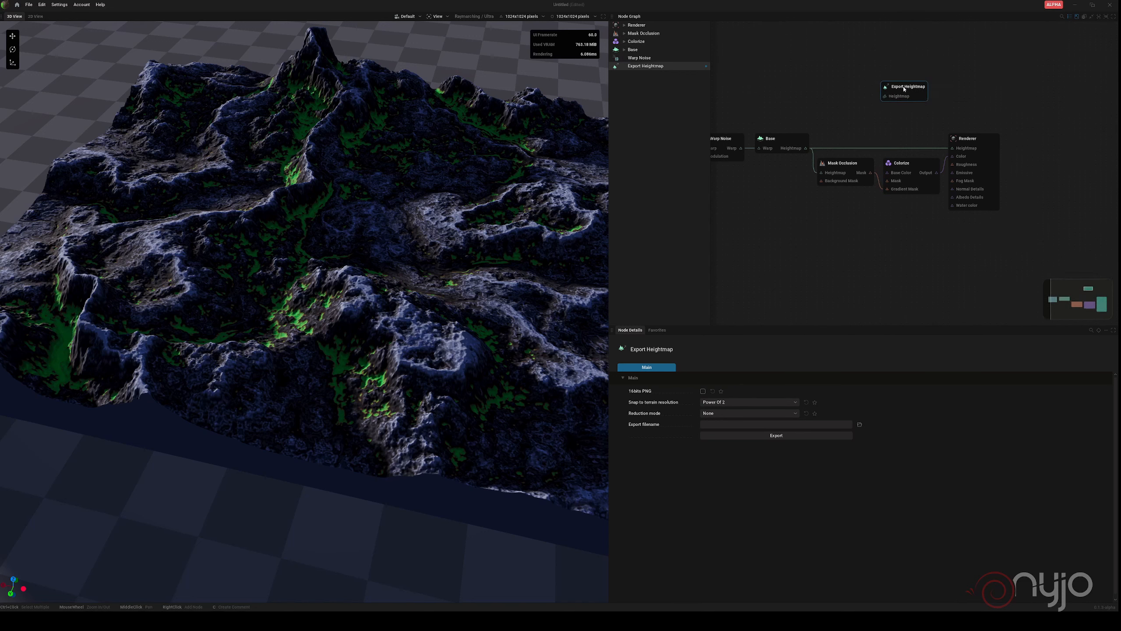
Add an Export Color node and wire Colorize and Base outputs to the export nodes.
{"action": "right_click", "coordinate": [859, 279]}
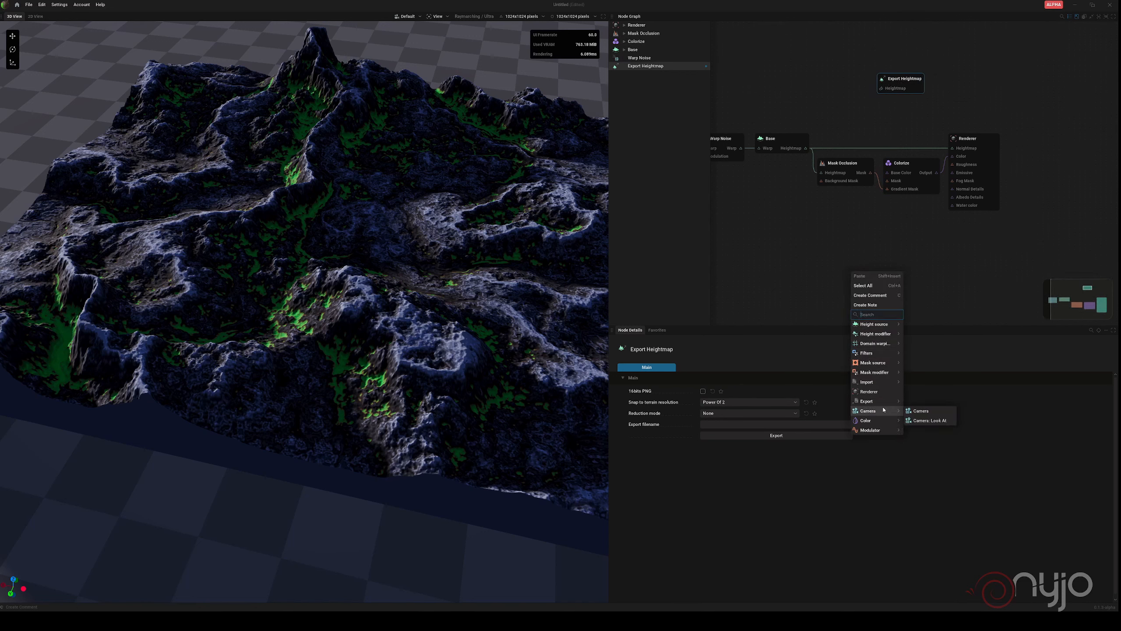
{"action": "left_click", "coordinate": [865, 421]}
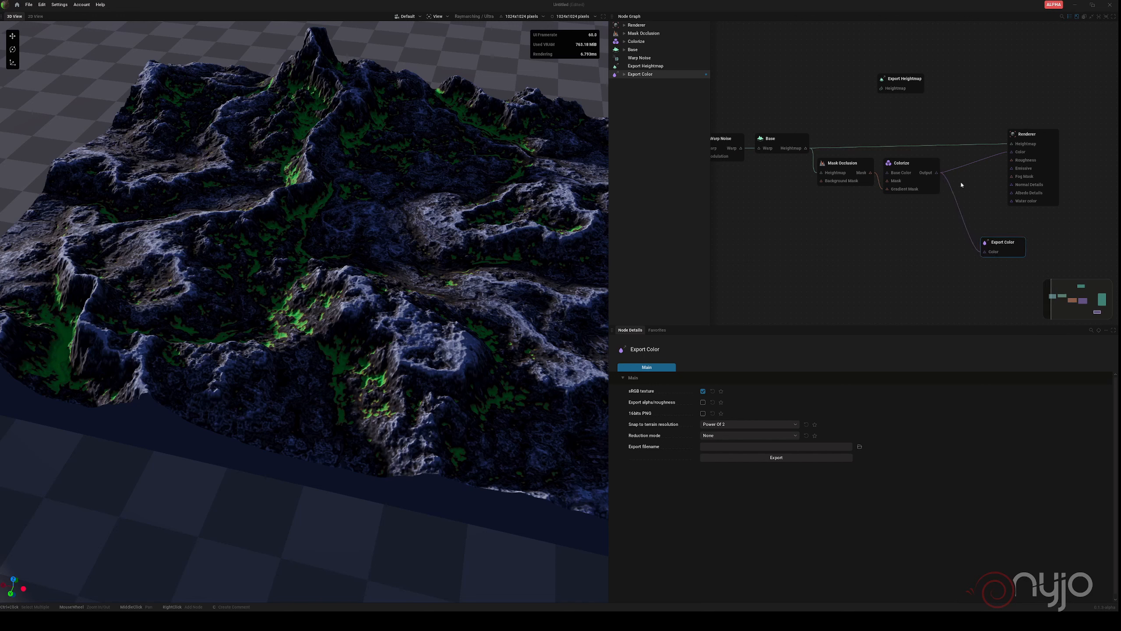
{"action": "left_click", "coordinate": [645, 66]}
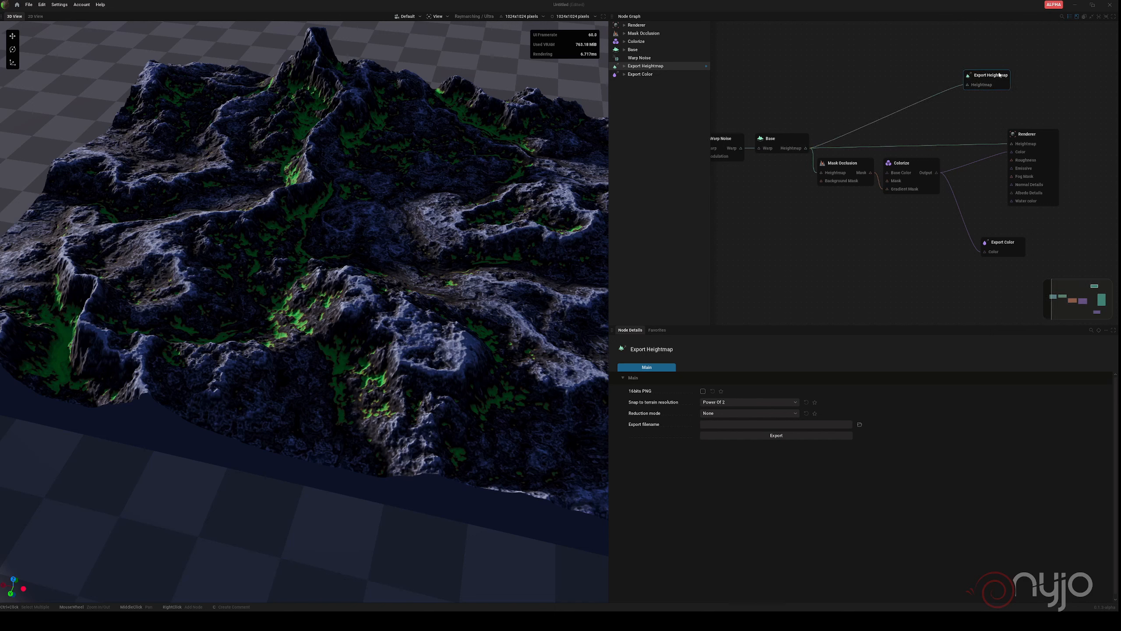
{"action": "mouse_move", "coordinate": [847, 221]}
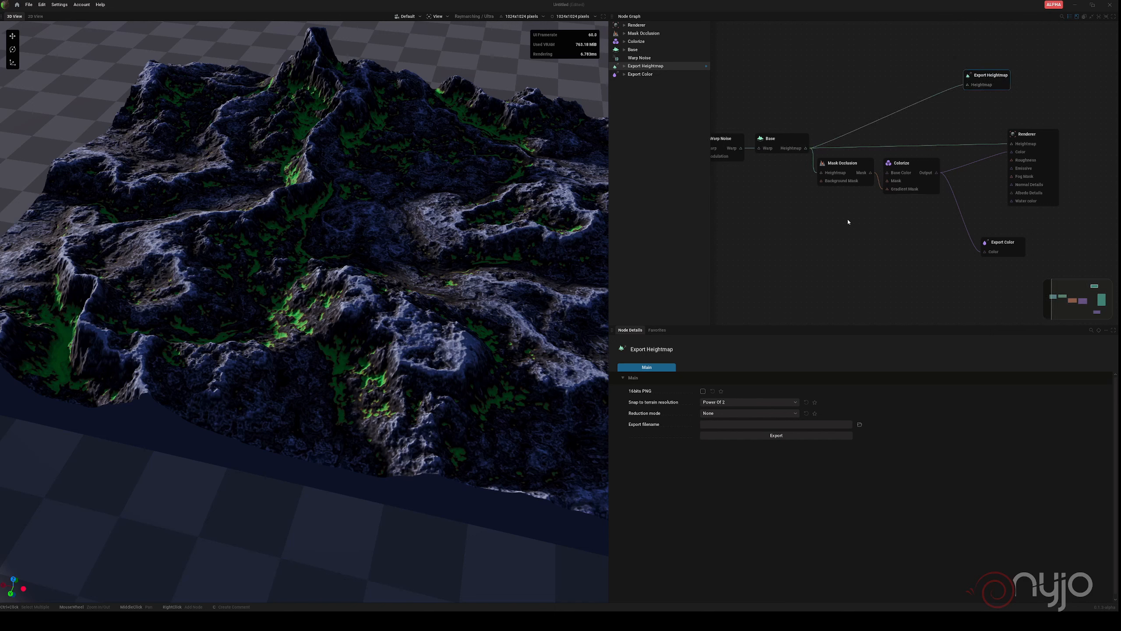
{"action": "mouse_move", "coordinate": [633, 392]}
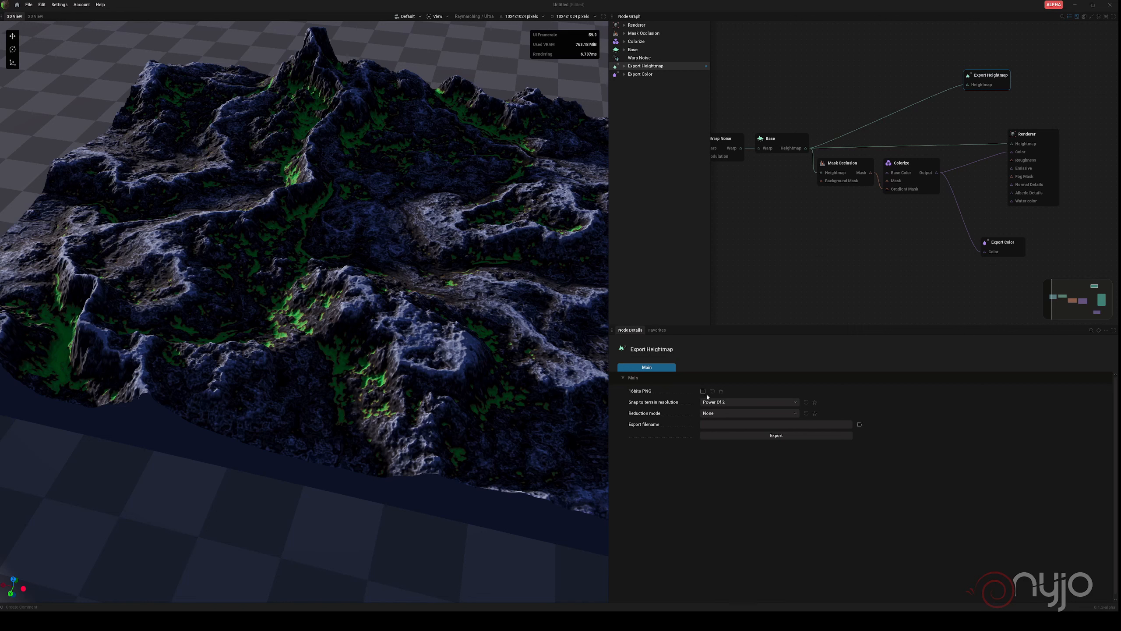
Make the heightmap export a 16-bit PNG snapped to Unreal Terrain with a chosen filename.
{"action": "left_click", "coordinate": [702, 391]}
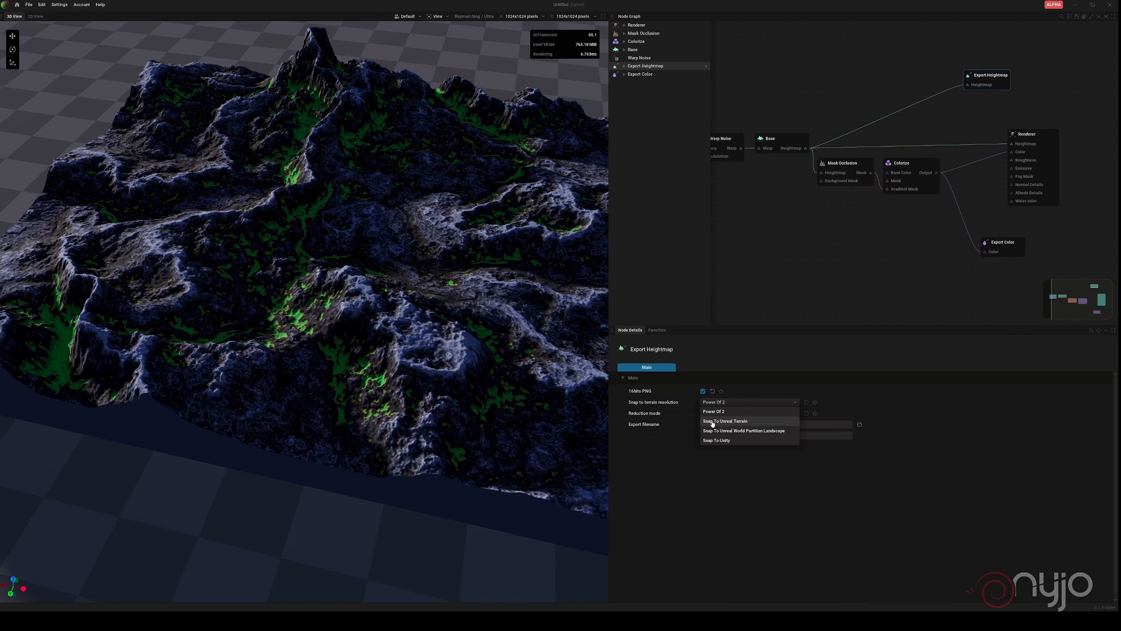
{"action": "left_click", "coordinate": [724, 420]}
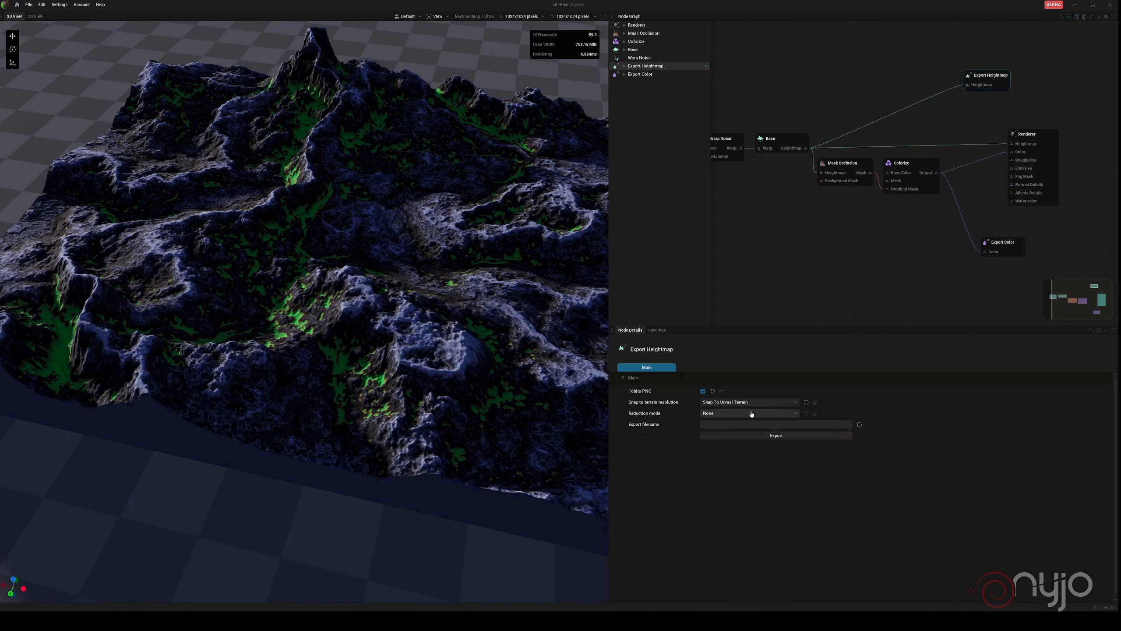
{"action": "mouse_move", "coordinate": [750, 279]}
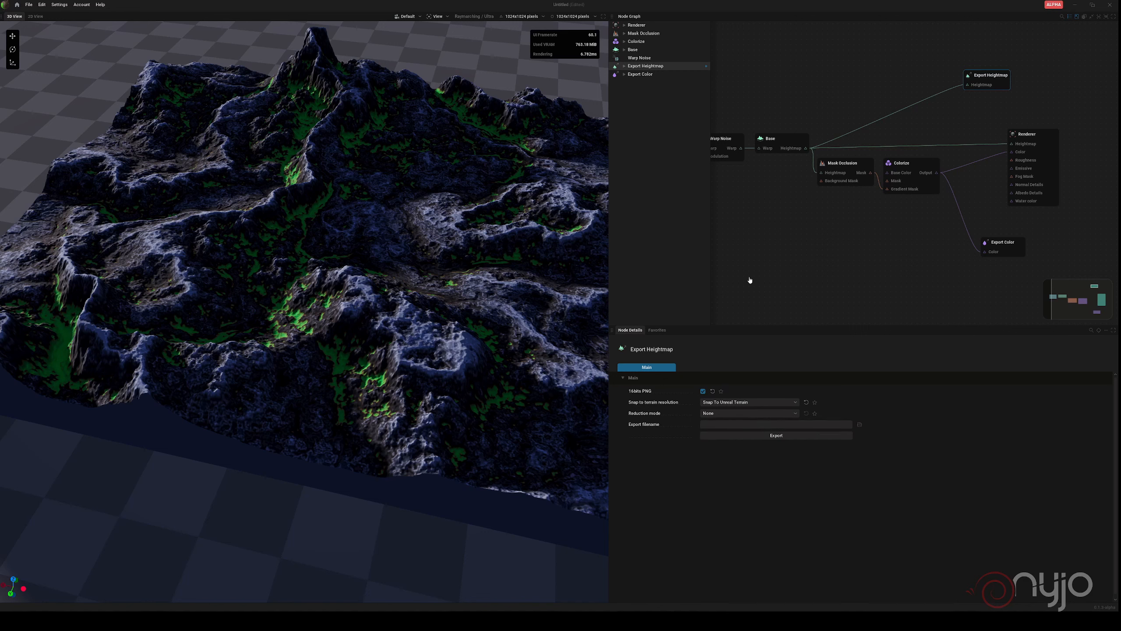
{"action": "mouse_move", "coordinate": [131, 68]}
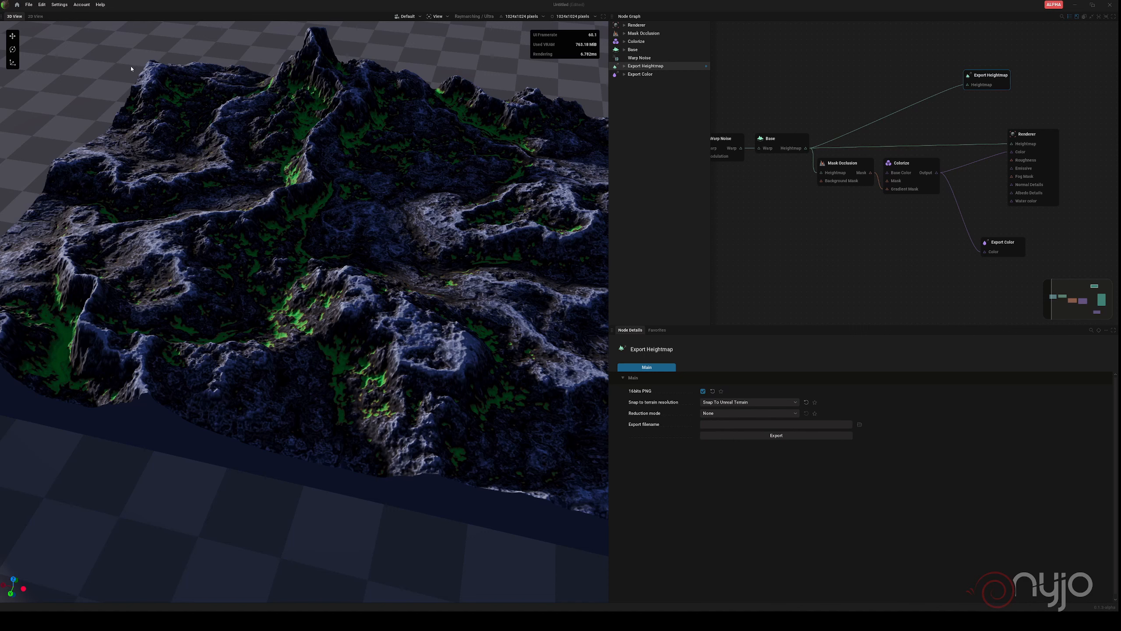
{"action": "mouse_move", "coordinate": [354, 154]}
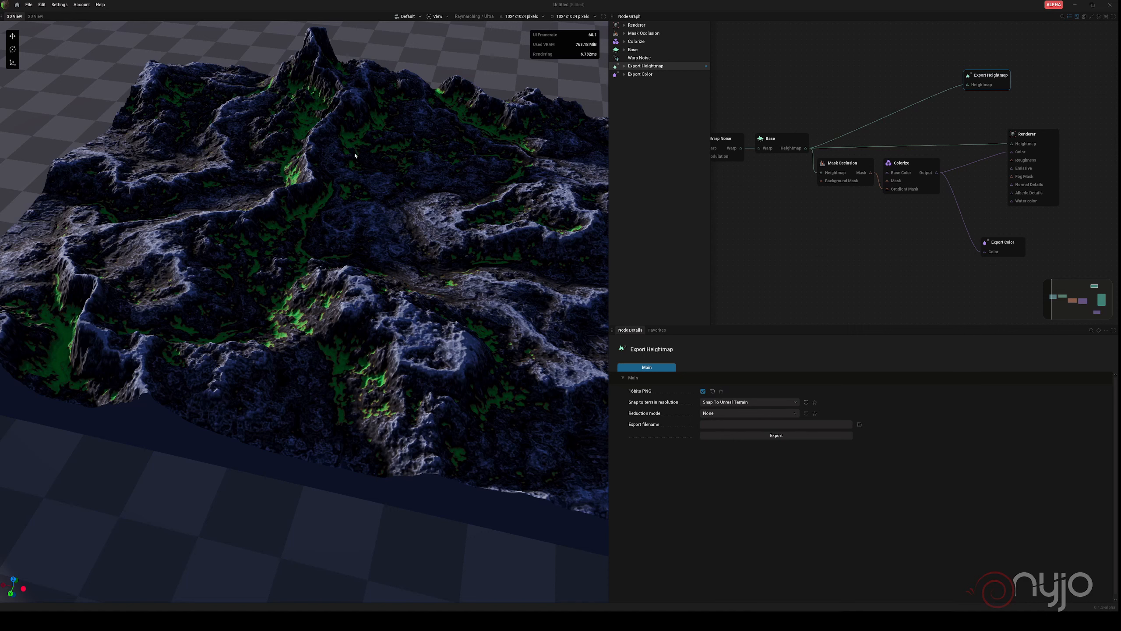
{"action": "mouse_move", "coordinate": [174, 245]}
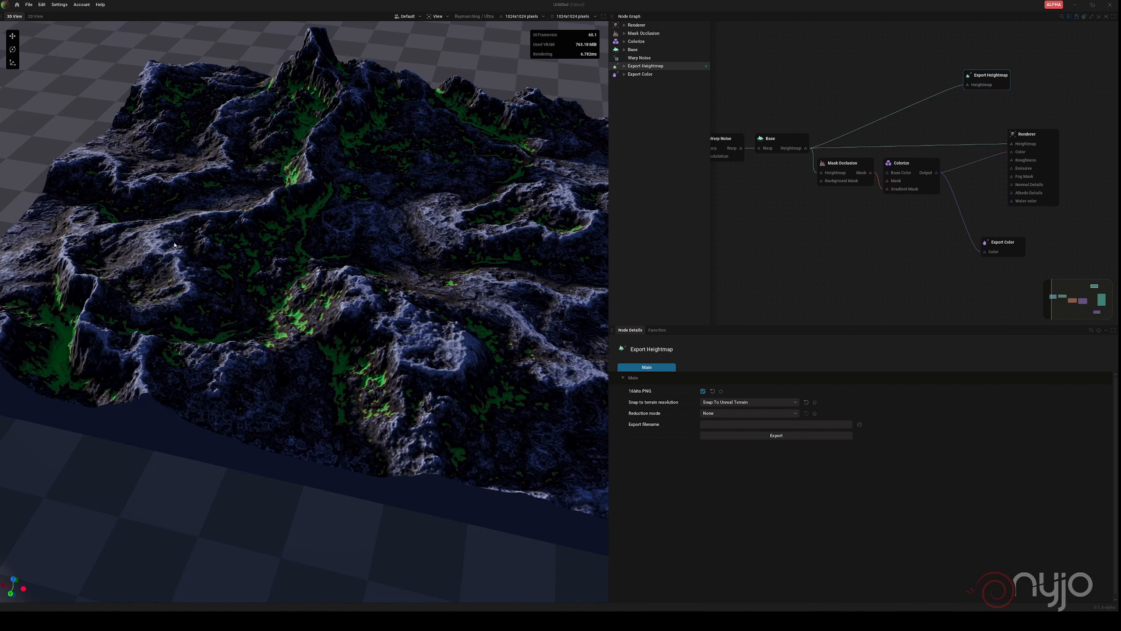
{"action": "mouse_move", "coordinate": [84, 274]}
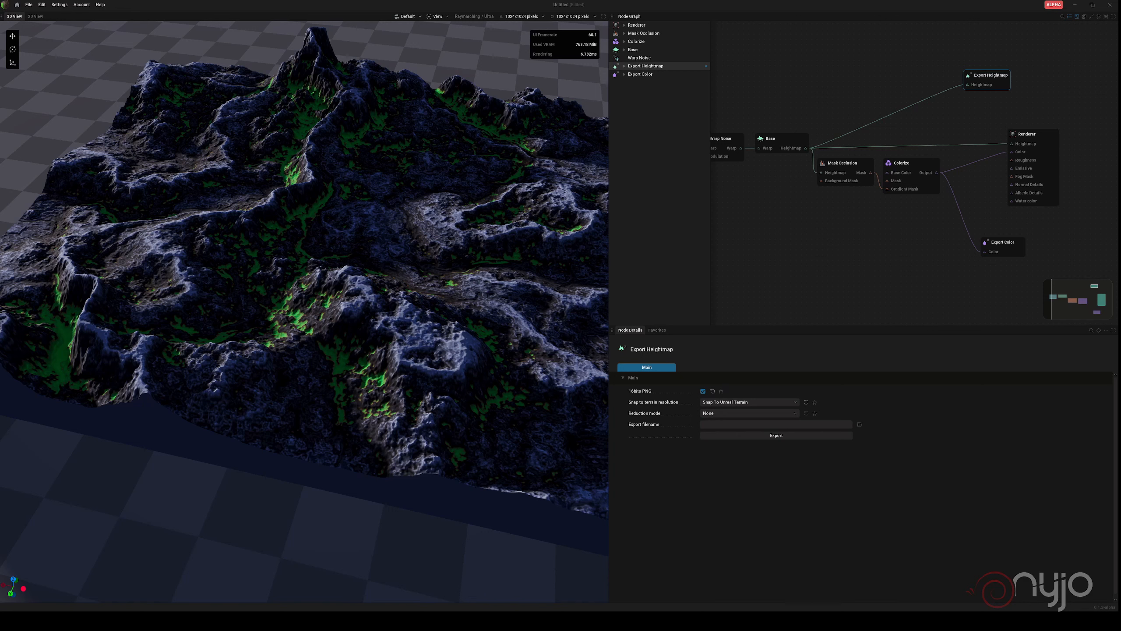
{"action": "left_click", "coordinate": [776, 434]}
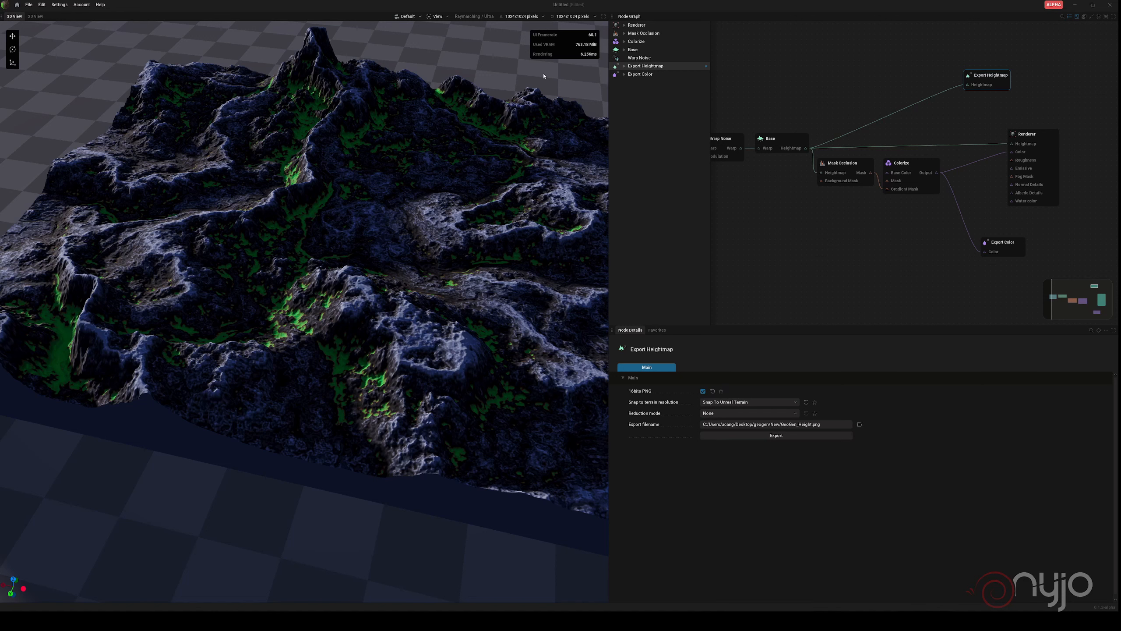
{"action": "mouse_move", "coordinate": [701, 160]}
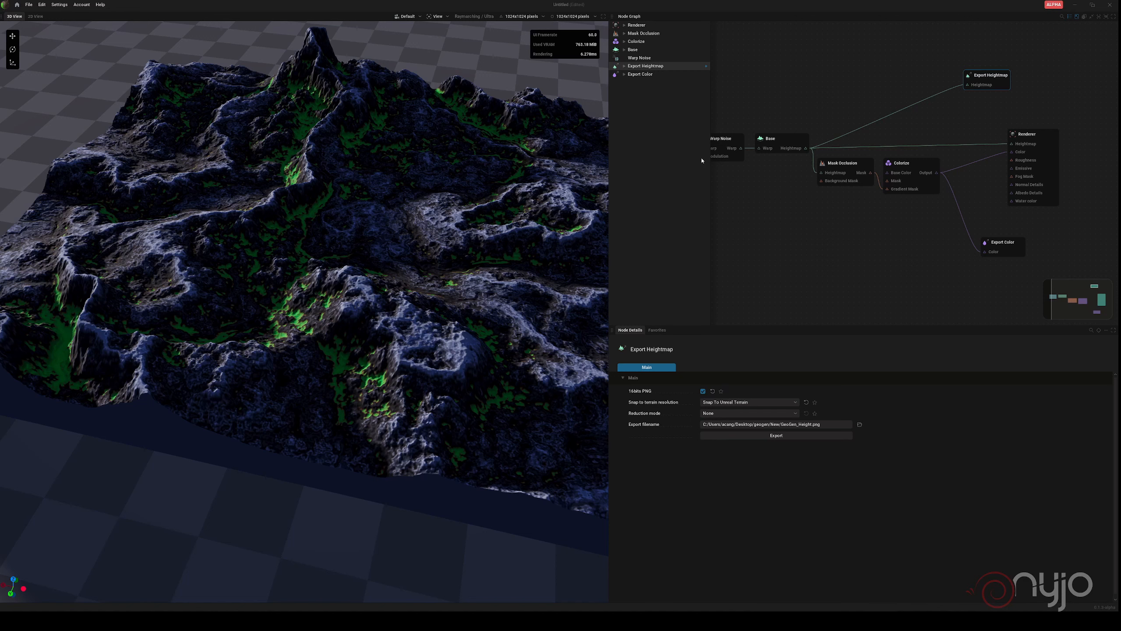
Set the Export Color node's resolution to Snap To Unreal Terrain and choose its output file.
{"action": "left_click", "coordinate": [640, 74]}
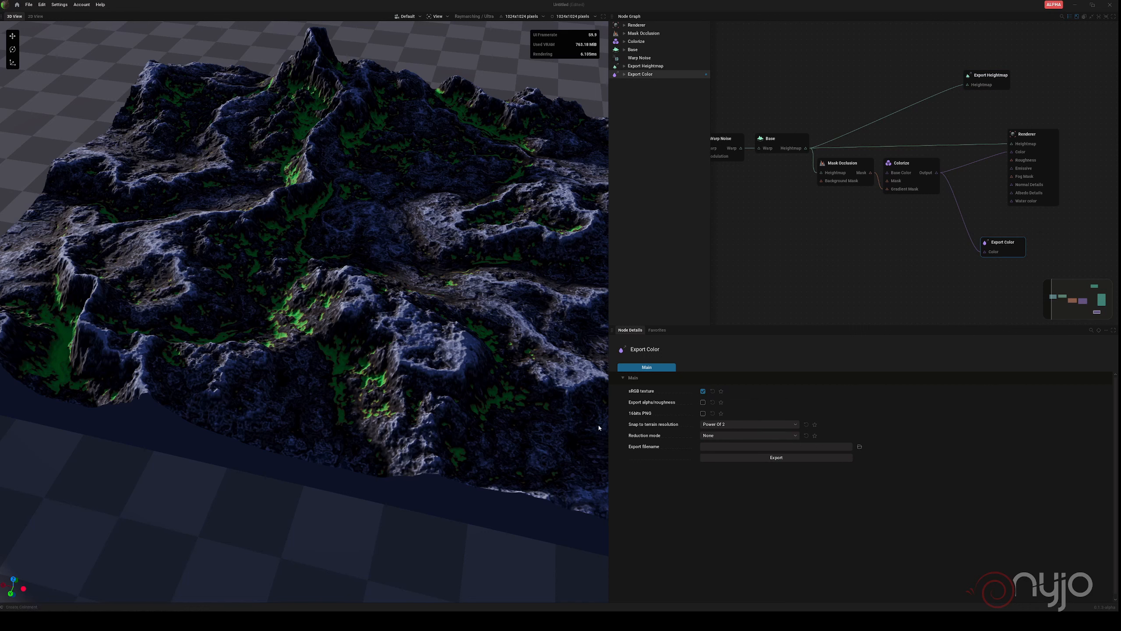
{"action": "mouse_move", "coordinate": [645, 390]}
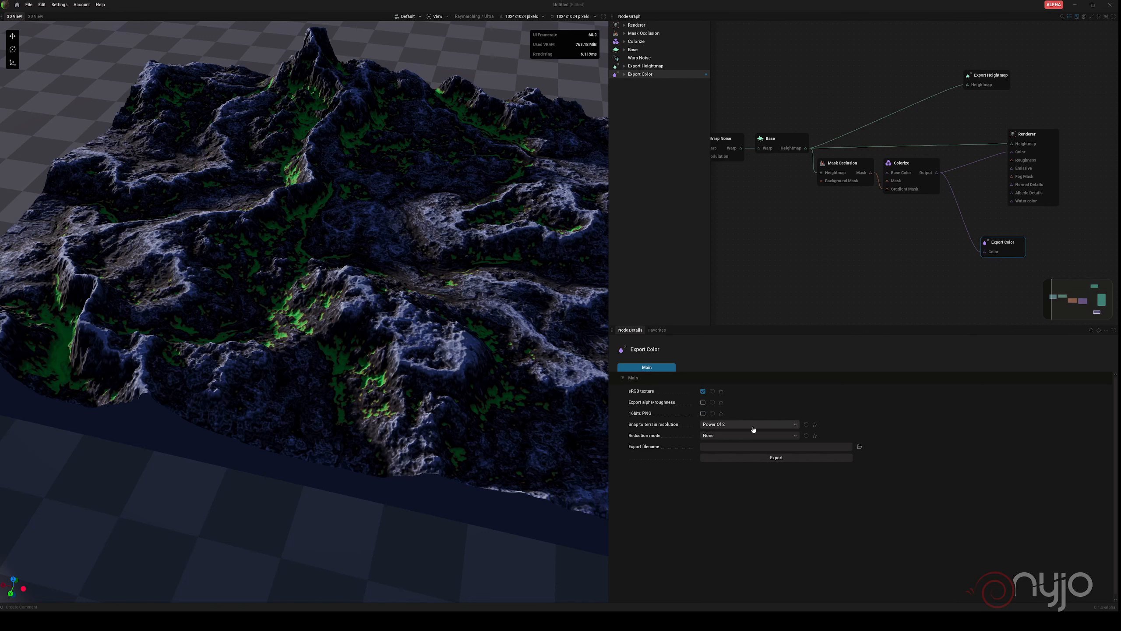
{"action": "left_click", "coordinate": [750, 423]}
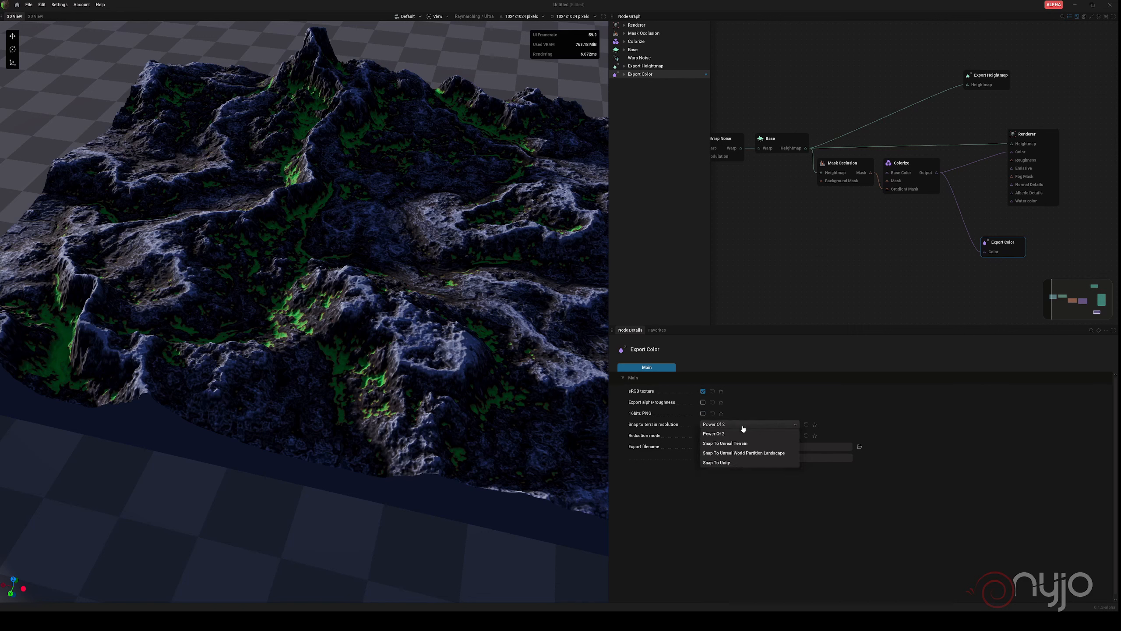
{"action": "left_click", "coordinate": [723, 442]}
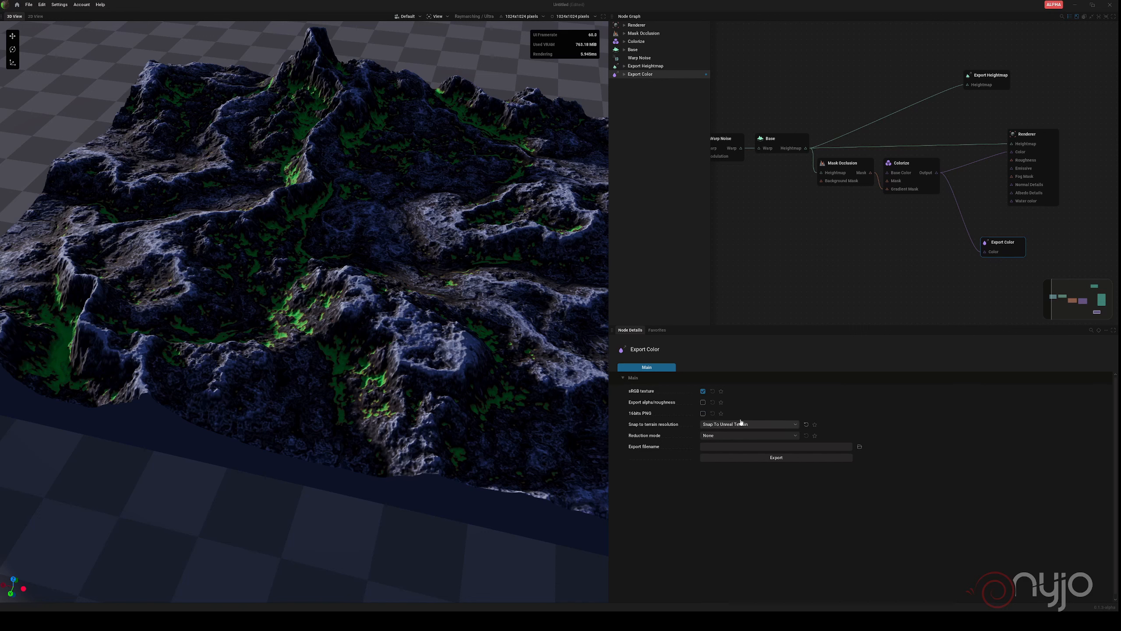
{"action": "mouse_move", "coordinate": [1001, 243]}
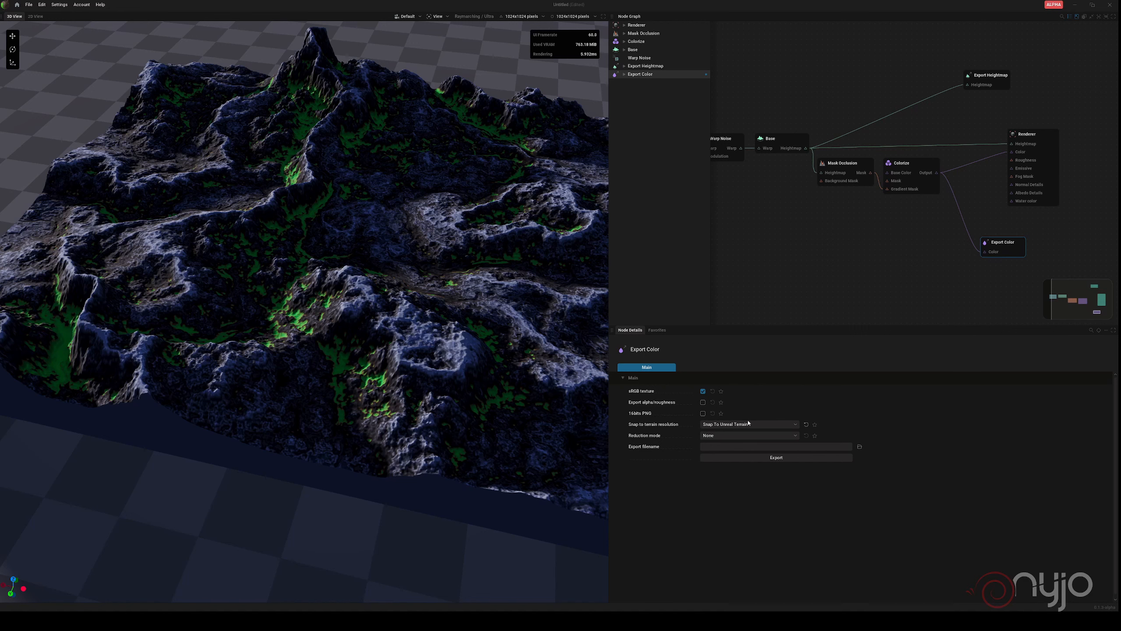
{"action": "left_click", "coordinate": [749, 424]}
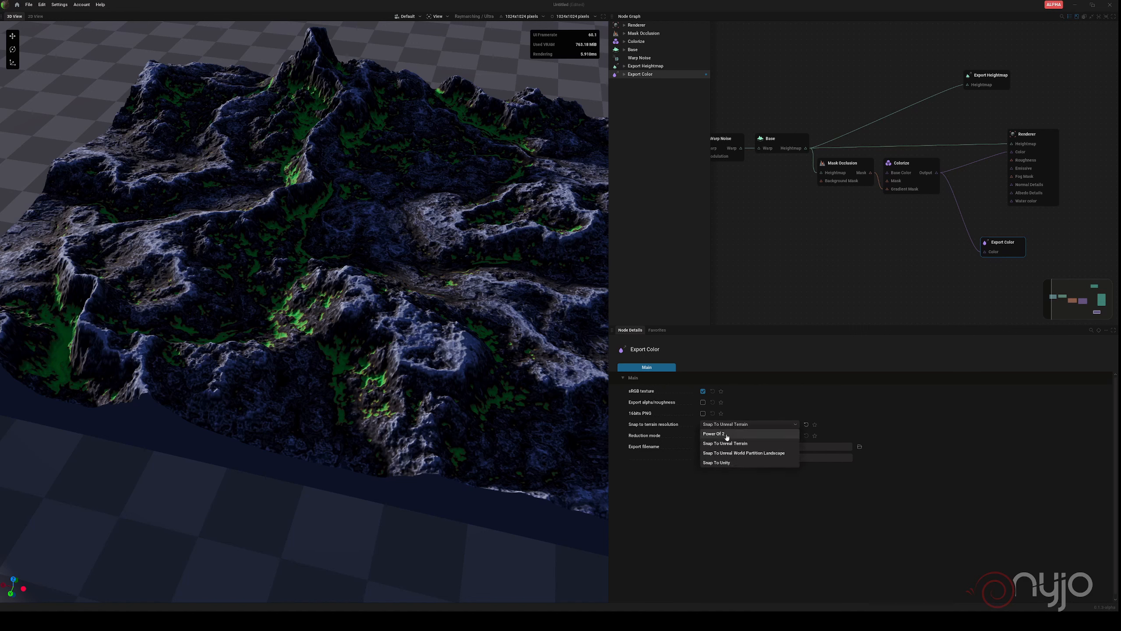
{"action": "left_click", "coordinate": [724, 443]}
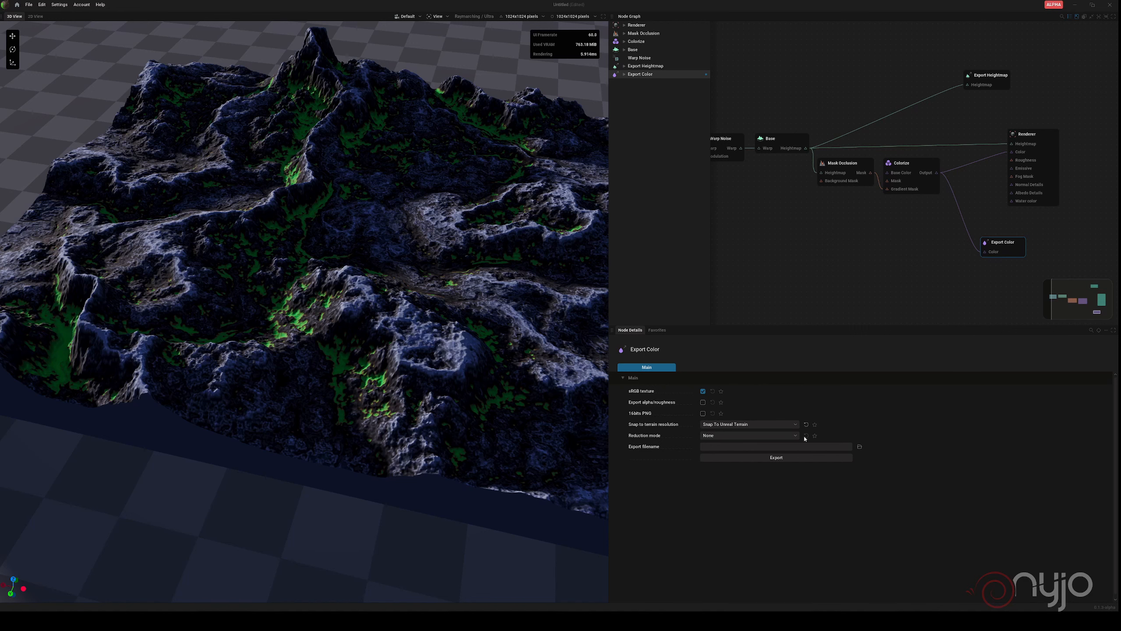
{"action": "mouse_move", "coordinate": [861, 450]}
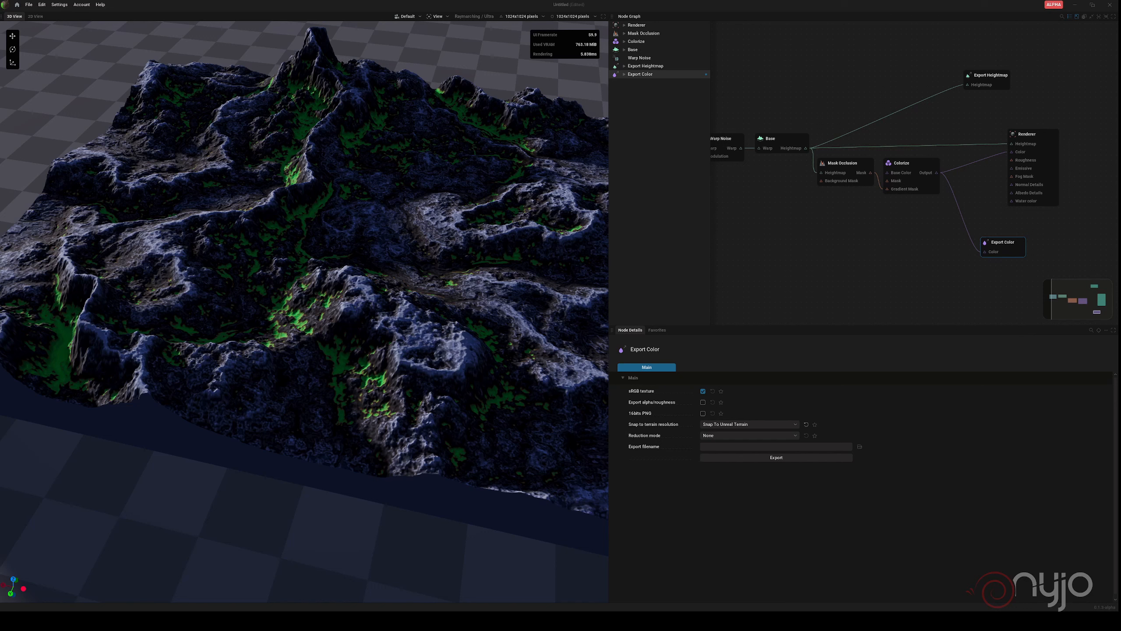
{"action": "left_click", "coordinate": [775, 457]}
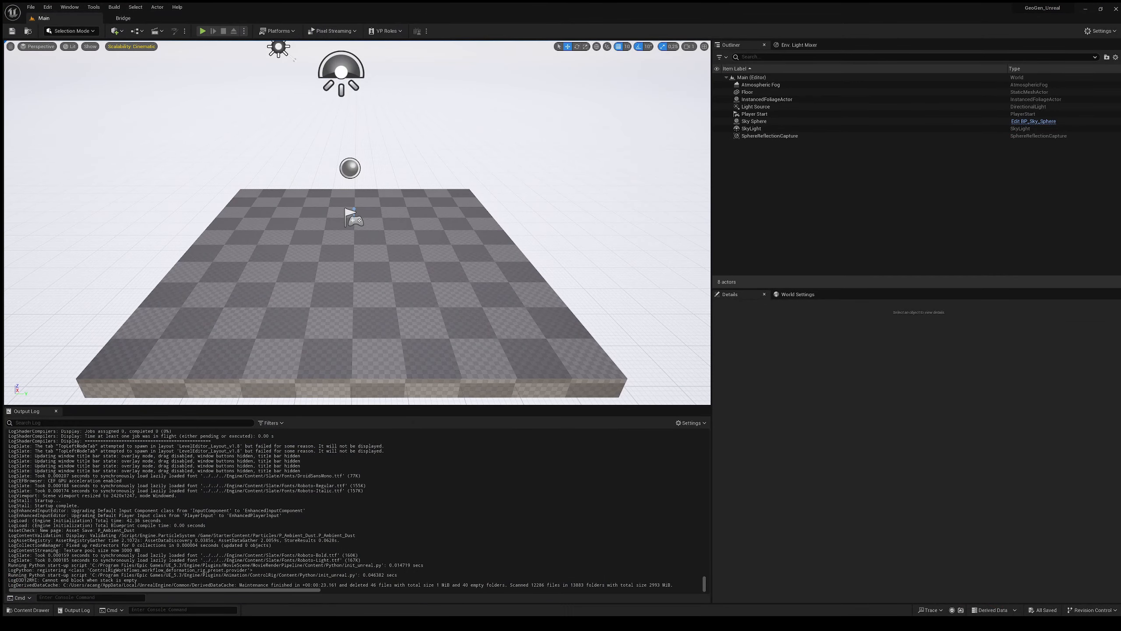
{"action": "left_click_drag", "start_coordinate": [351, 214], "coordinate": [307, 215]}
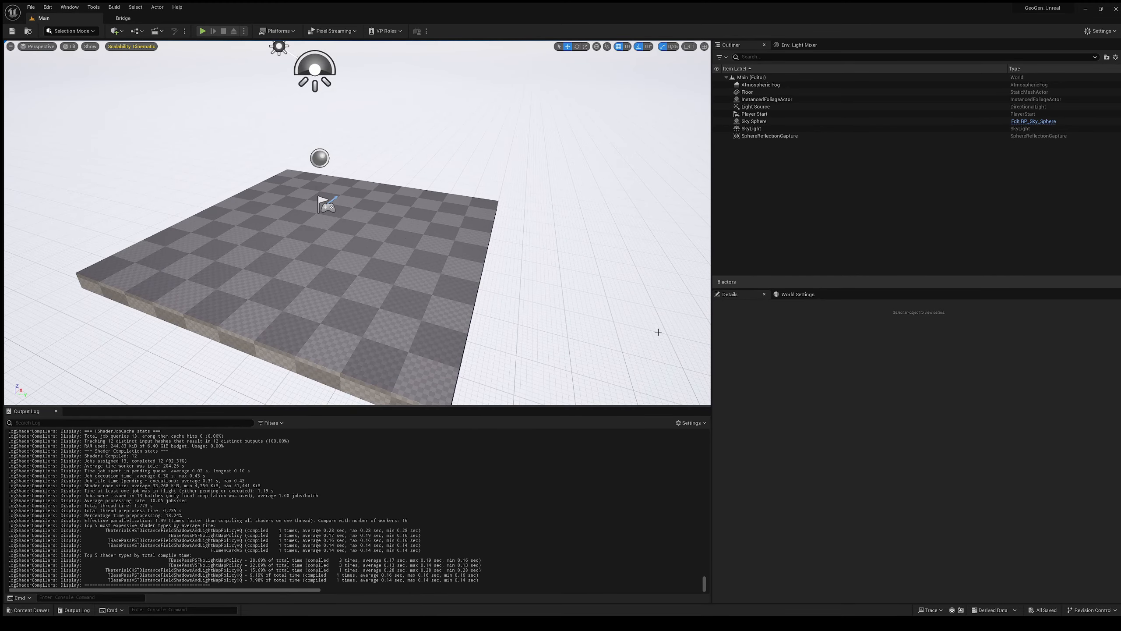
{"action": "mouse_move", "coordinate": [547, 90]}
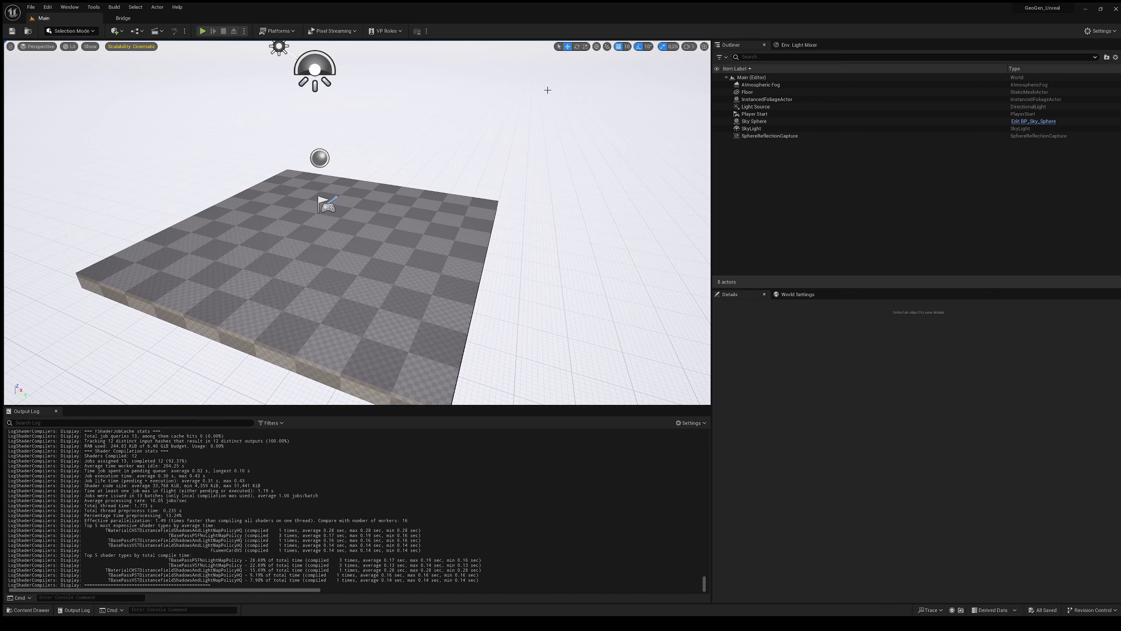
{"action": "mouse_move", "coordinate": [771, 198]}
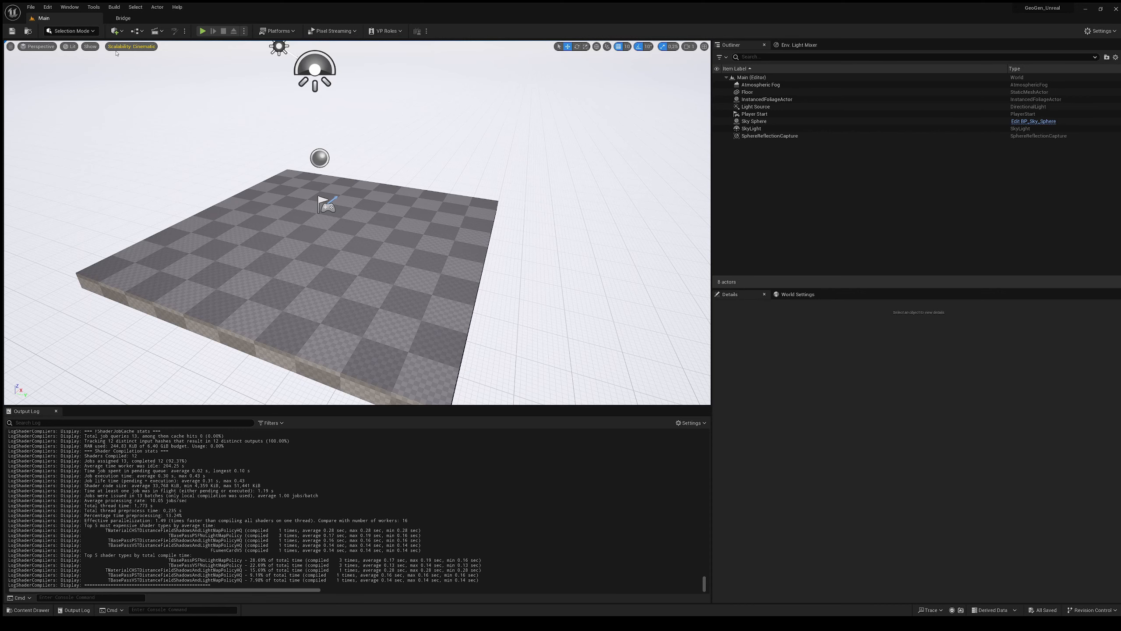
Enter Landscape Mode and choose Import from File with the exported heightmap PNG.
{"action": "left_click", "coordinate": [70, 30]}
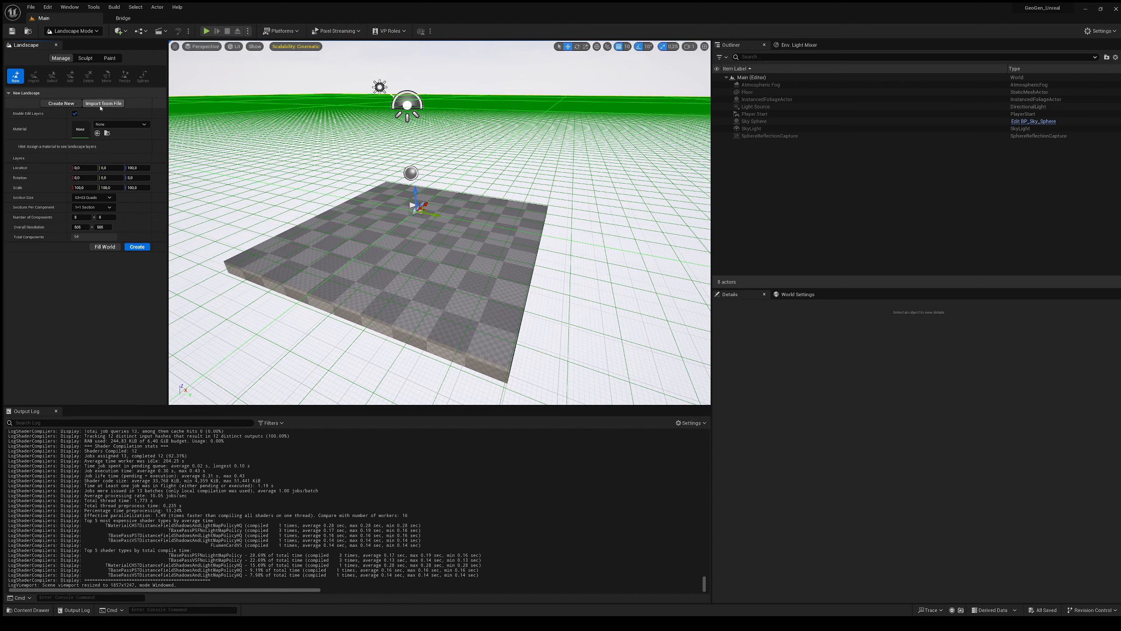
{"action": "left_click", "coordinate": [104, 104]}
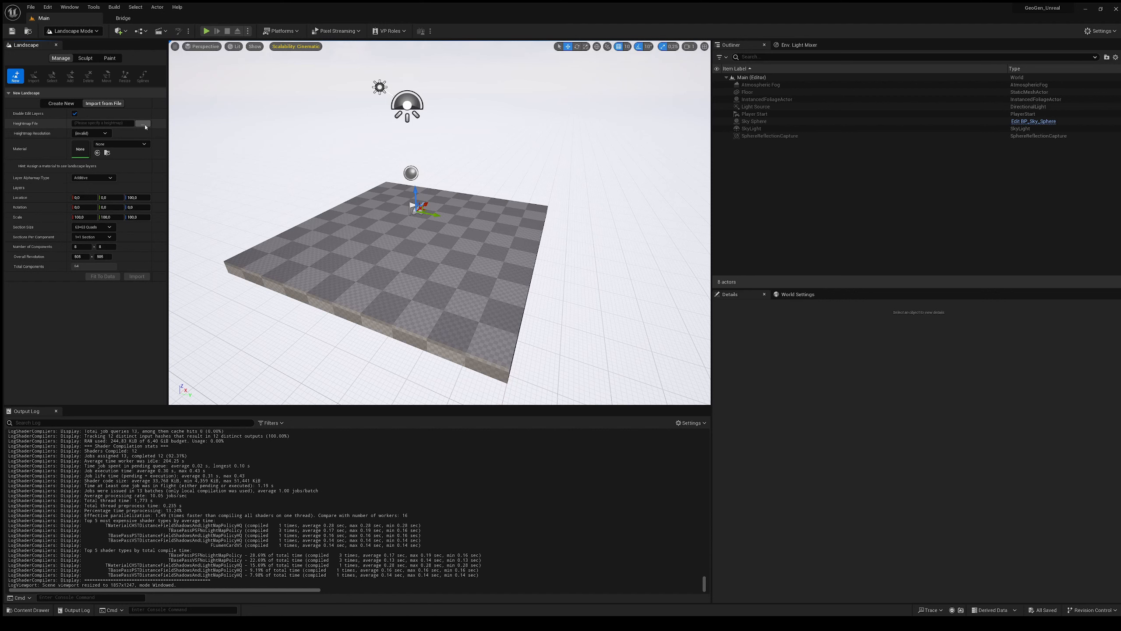
{"action": "mouse_move", "coordinate": [165, 136]}
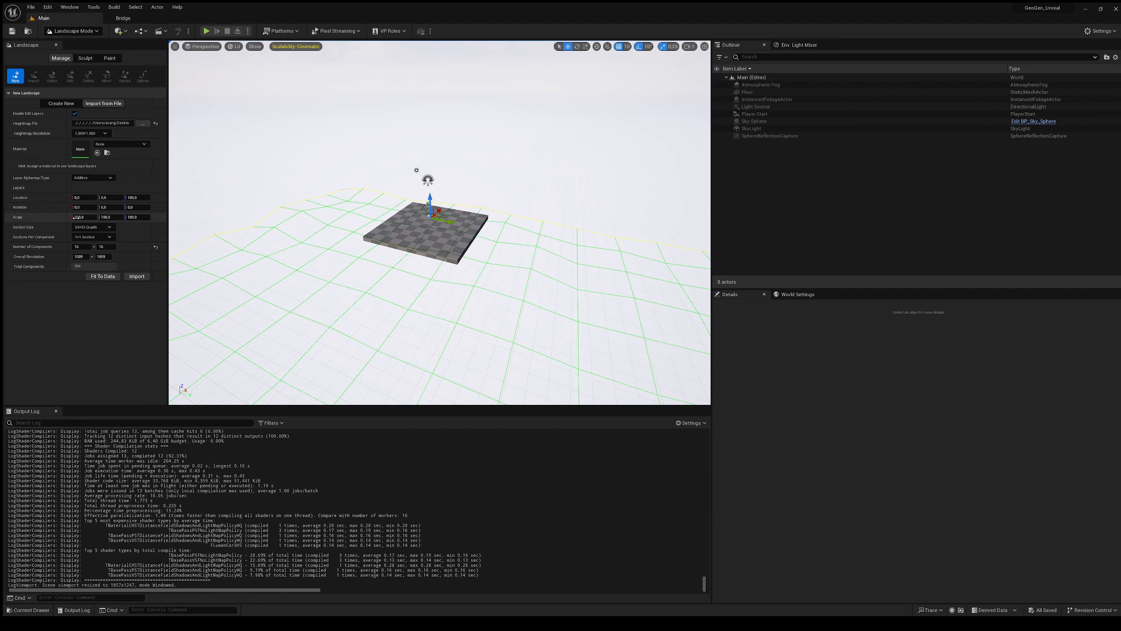
Adjust the landscape Scale values and import the heightmap as a new landscape.
{"action": "left_click", "coordinate": [81, 216]}
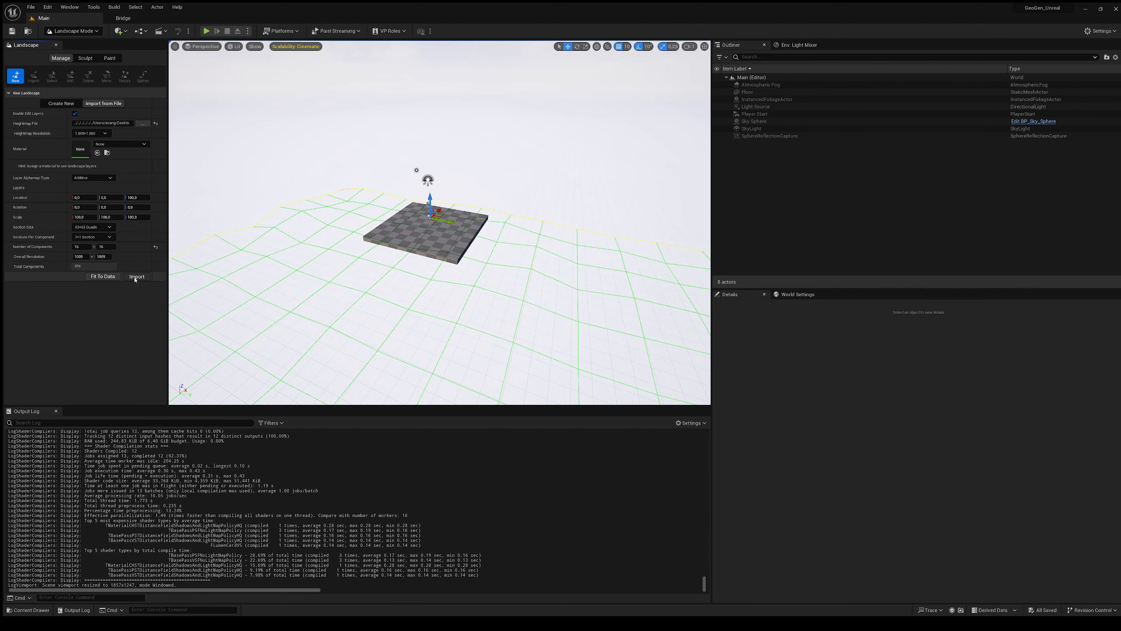
{"action": "left_click", "coordinate": [136, 277]}
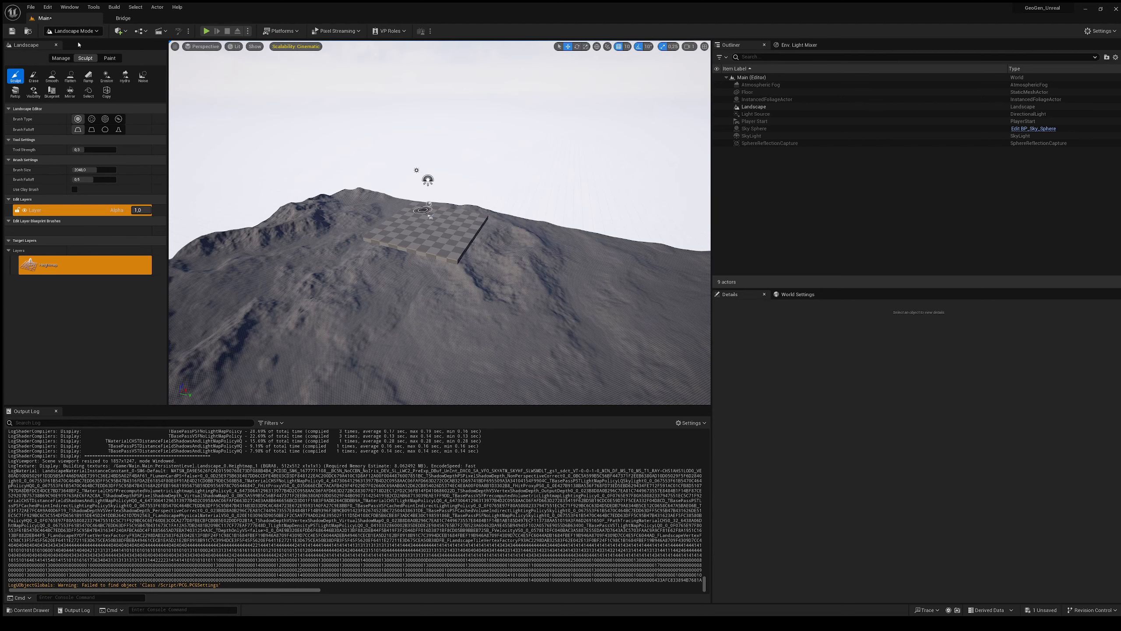
Switch from Landscape Mode back to Selection Mode.
{"action": "left_click", "coordinate": [72, 31]}
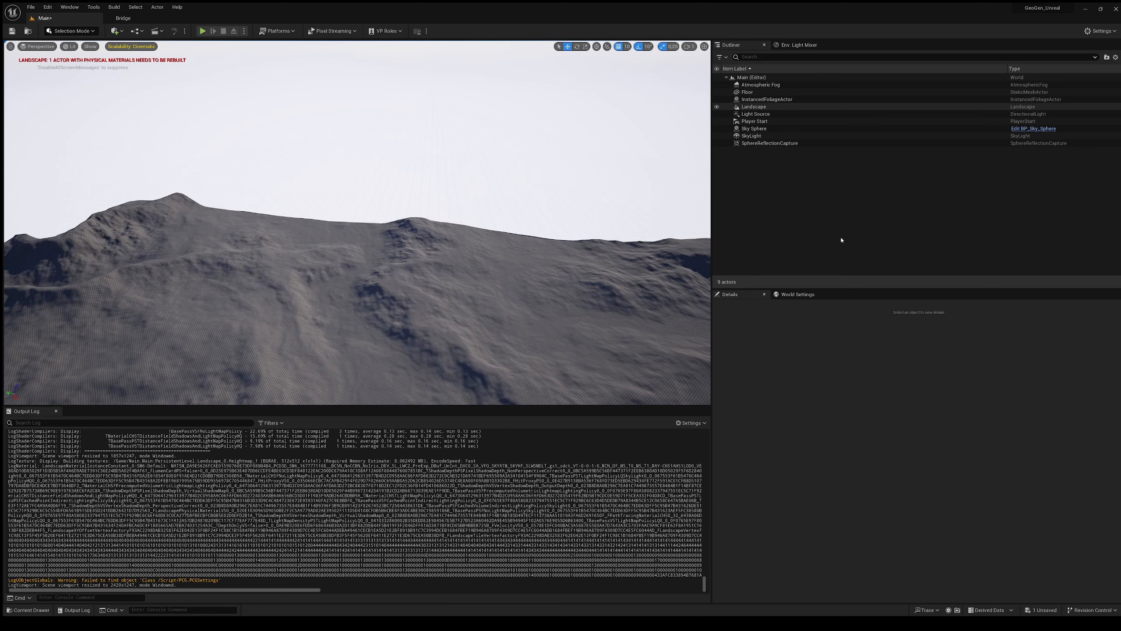
{"action": "mouse_move", "coordinate": [831, 302]}
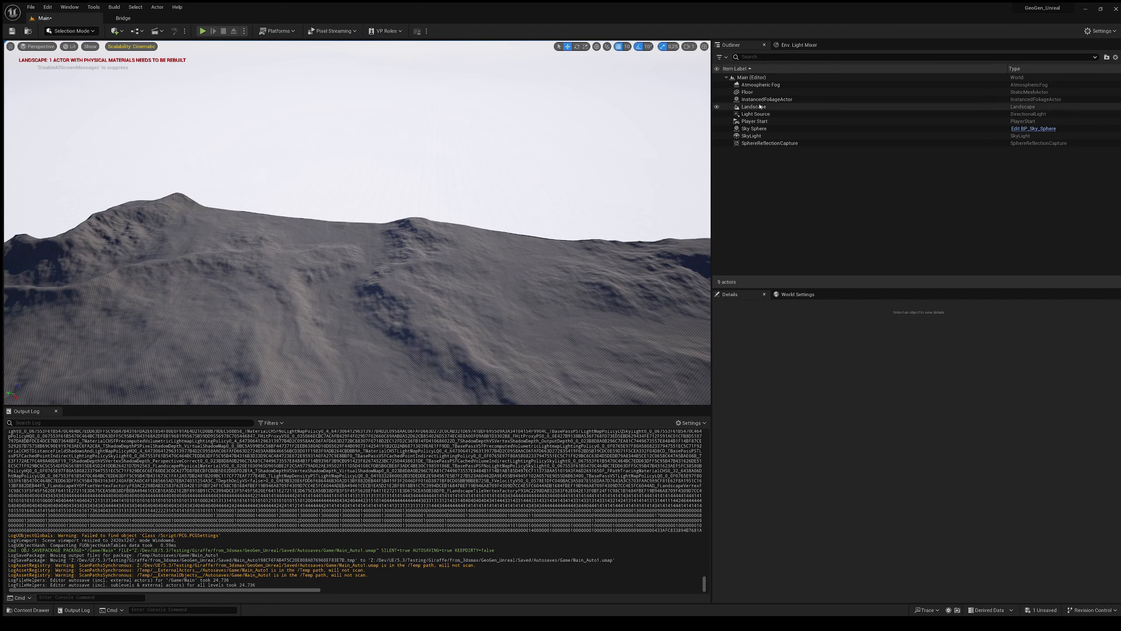
Select the Landscape actor in the Outliner and frame it in the viewport.
{"action": "left_click", "coordinate": [754, 107]}
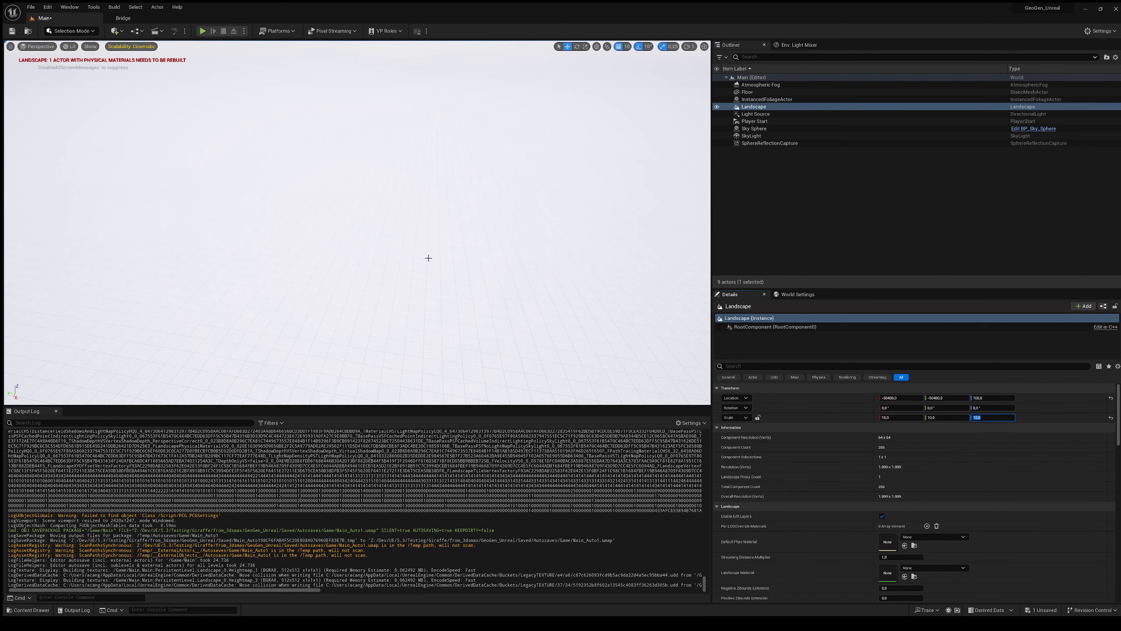
{"action": "left_click", "coordinate": [753, 128]}
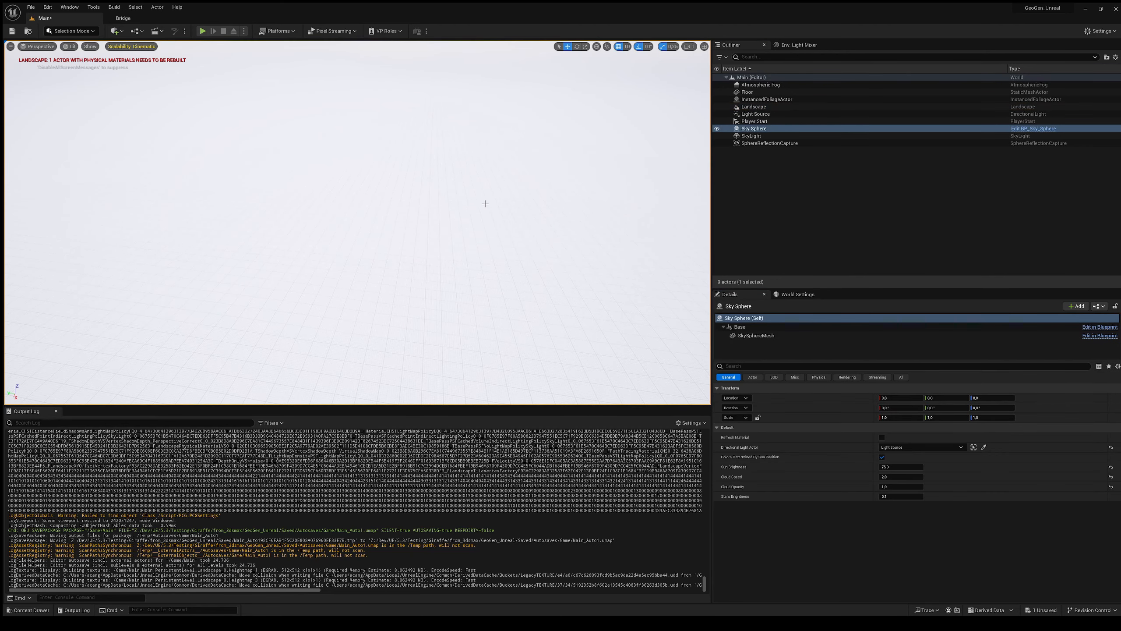
{"action": "left_click", "coordinate": [753, 106]}
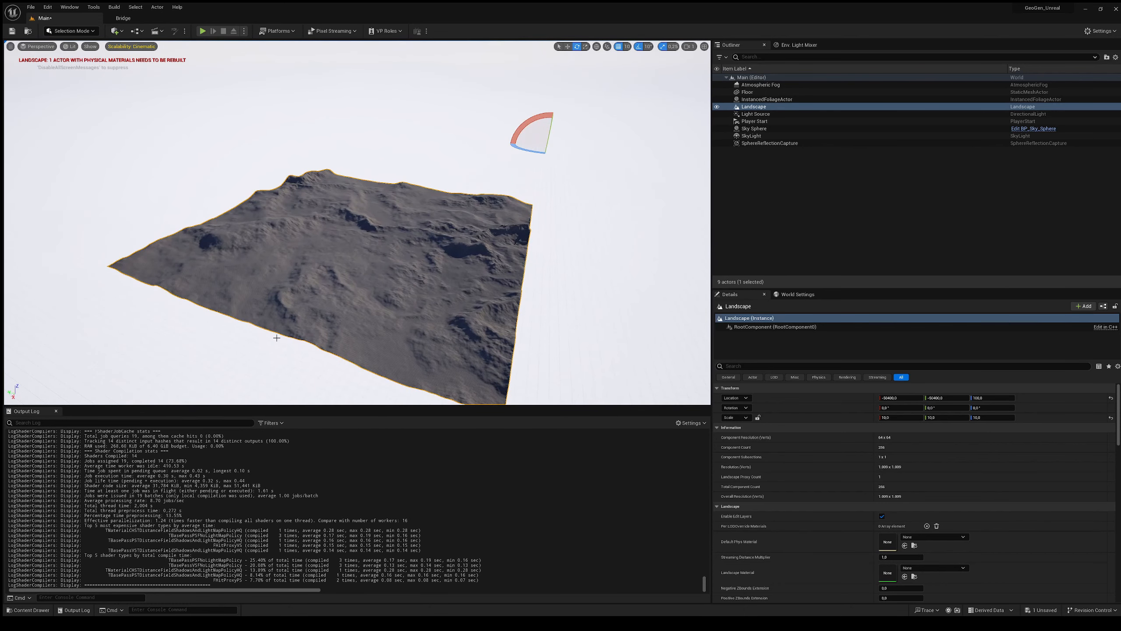
{"action": "mouse_move", "coordinate": [566, 339]}
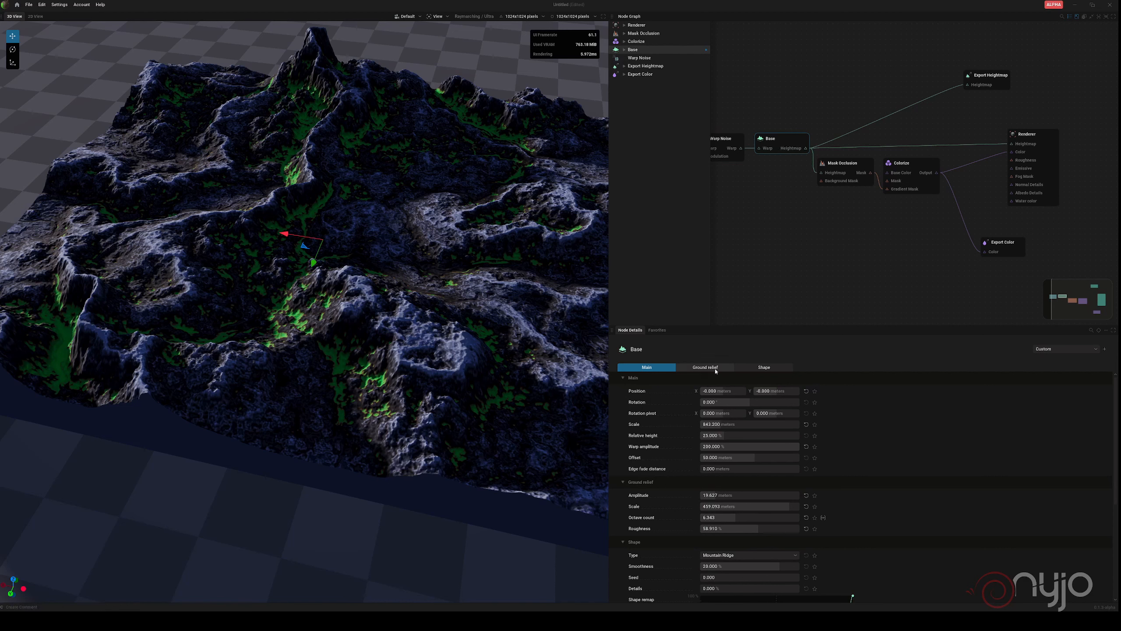
{"action": "mouse_move", "coordinate": [724, 424]}
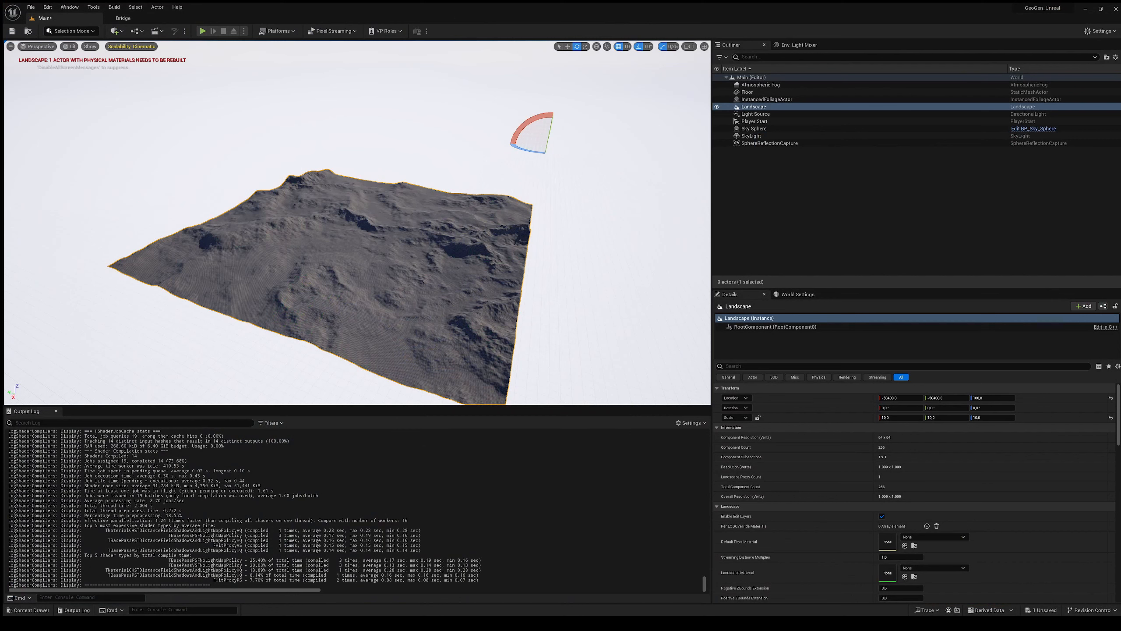
{"action": "mouse_move", "coordinate": [583, 326]}
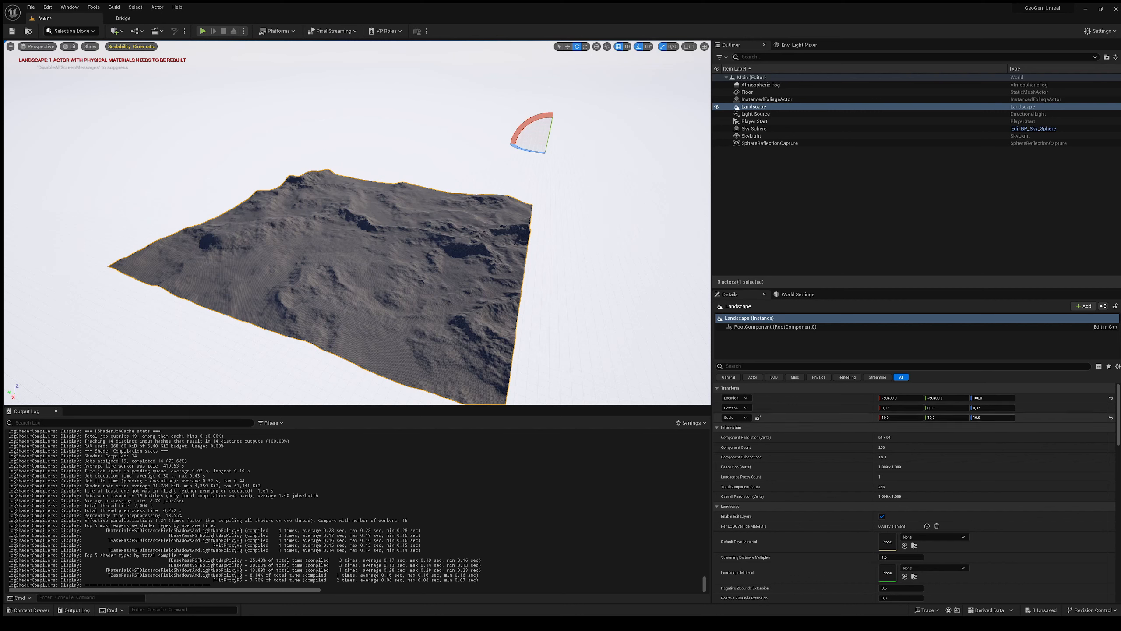
Set the landscape's Z scale to 16.4 so the peaks stand far taller.
{"action": "triple_click", "coordinate": [992, 417]}
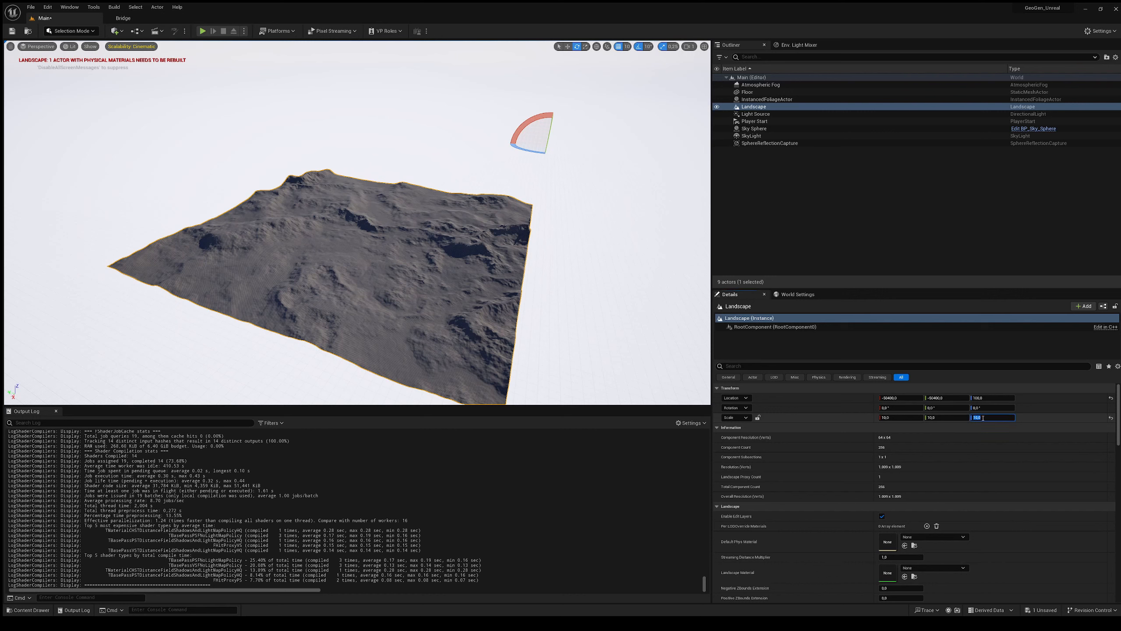
{"action": "type", "text": "16.4"}
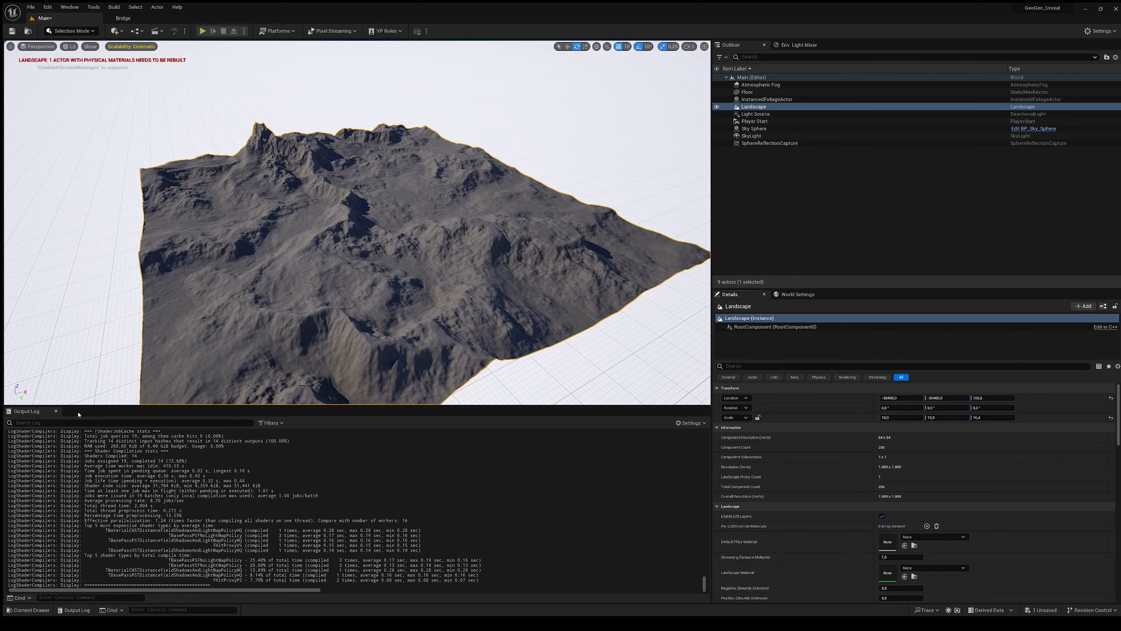
Browse the project content into the new Materials folder holding NewMaterial.
{"action": "left_click", "coordinate": [30, 609]}
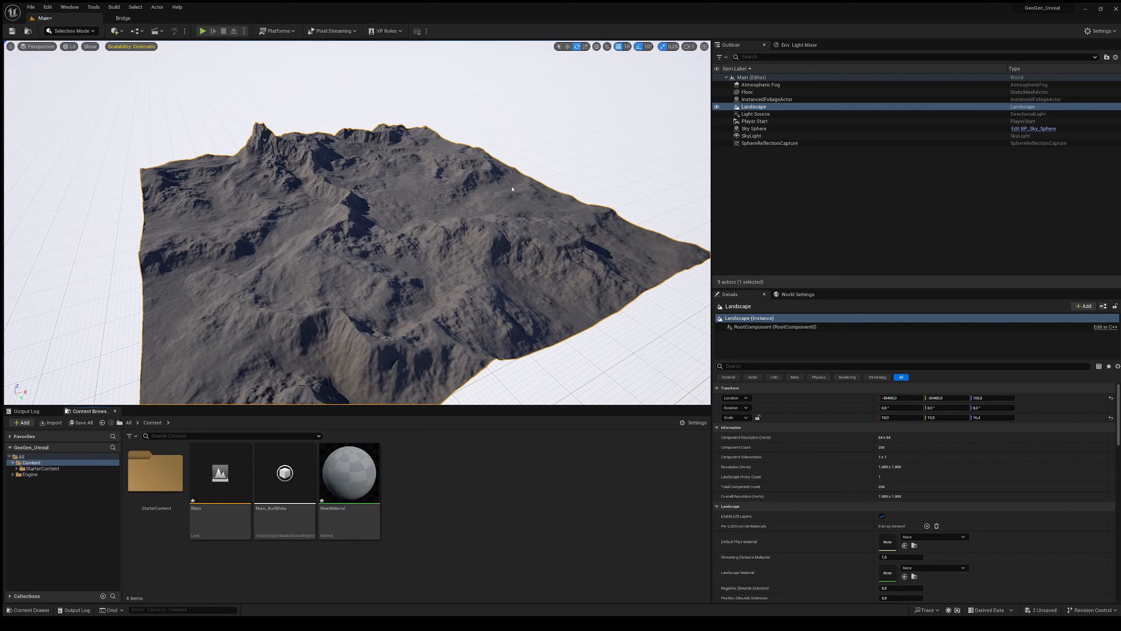
{"action": "left_click", "coordinate": [26, 422]}
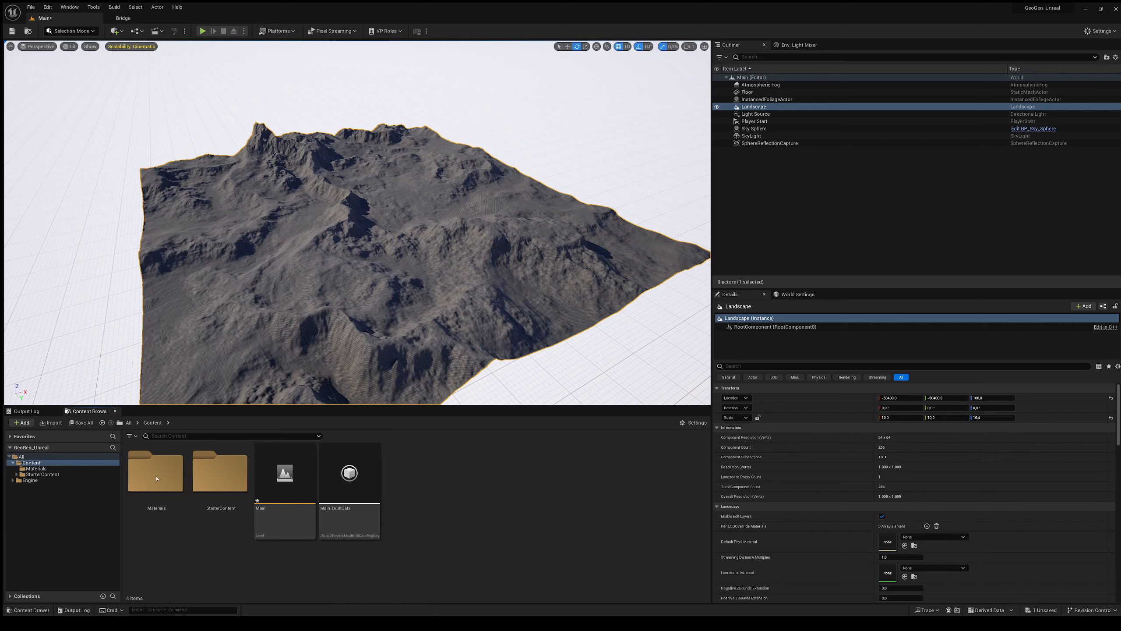
{"action": "double_click", "coordinate": [156, 472]}
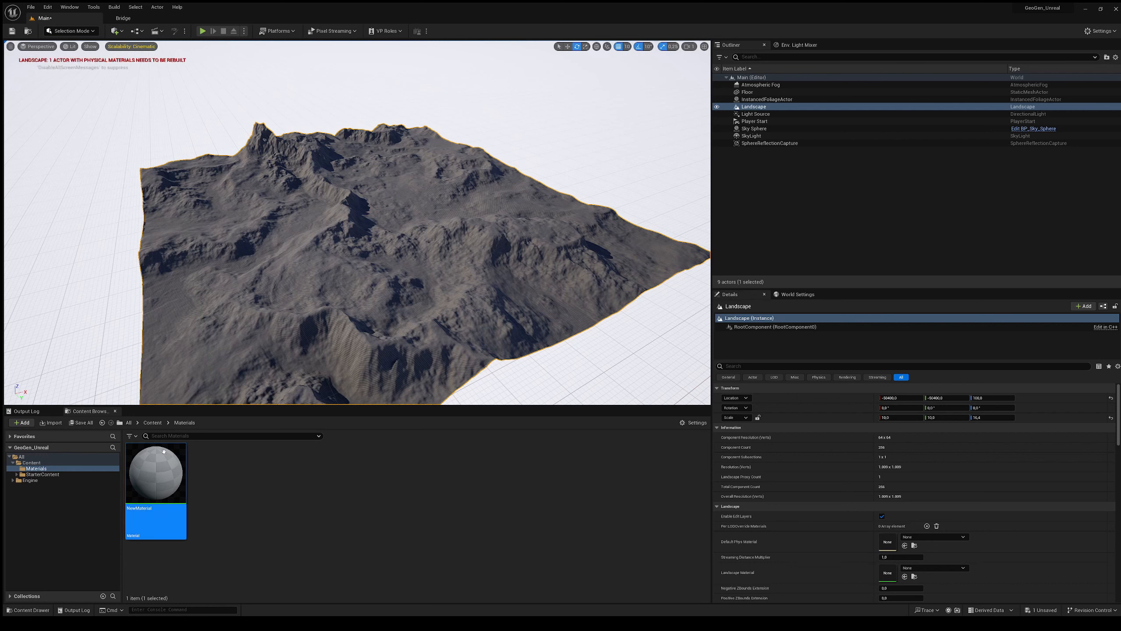
{"action": "mouse_move", "coordinate": [554, 231]}
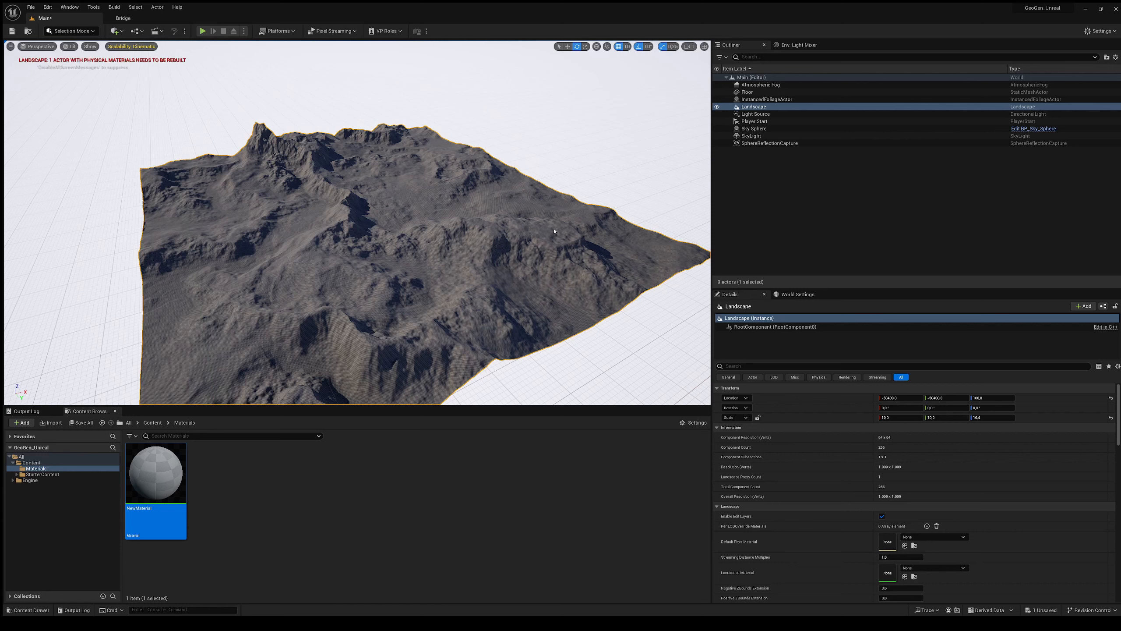
{"action": "mouse_move", "coordinate": [443, 560]}
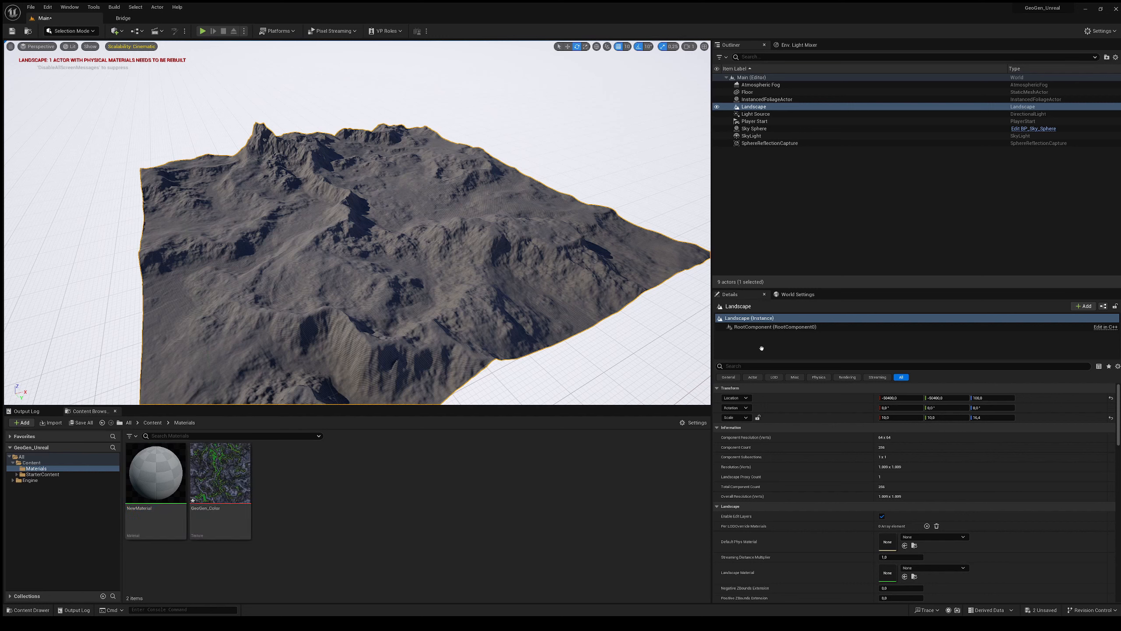
{"action": "mouse_move", "coordinate": [685, 379]}
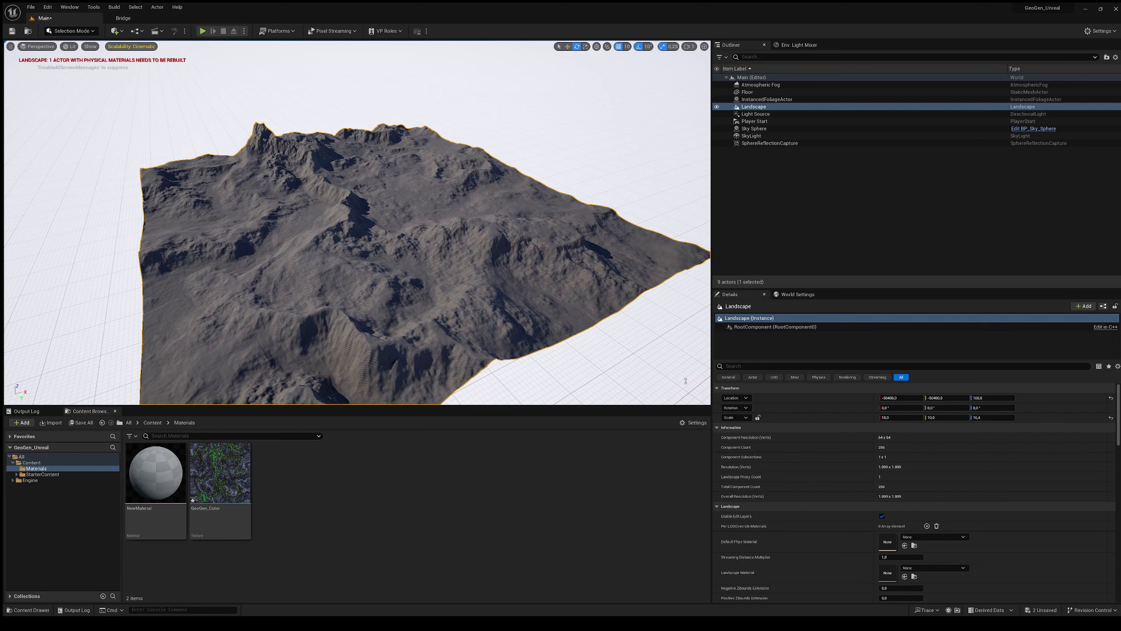
{"action": "mouse_move", "coordinate": [629, 401]}
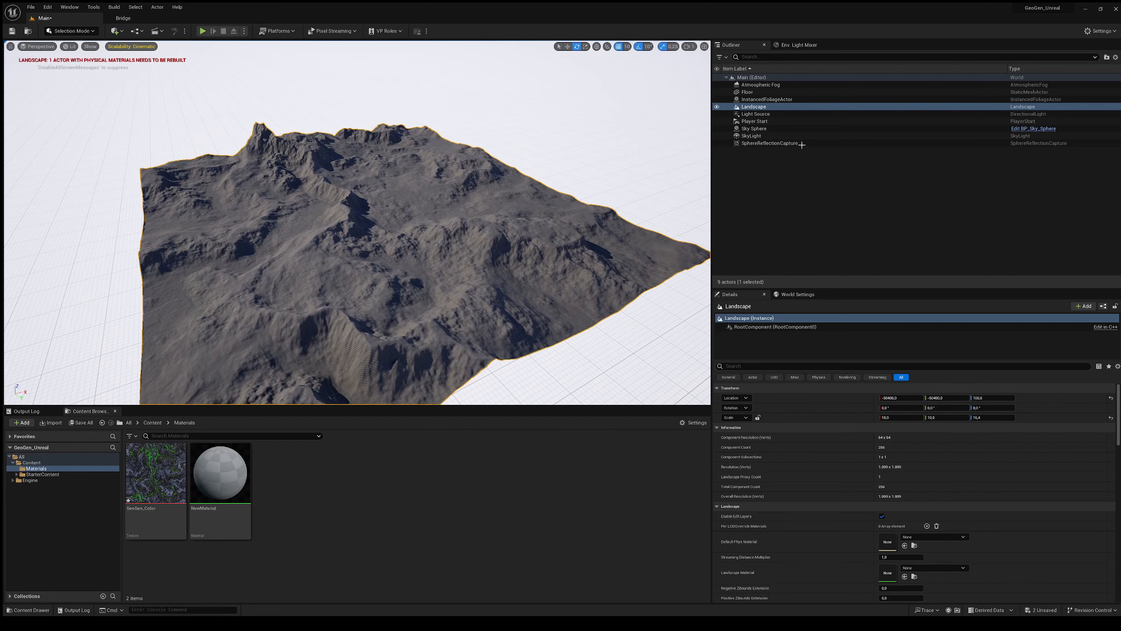
{"action": "mouse_move", "coordinate": [629, 227]}
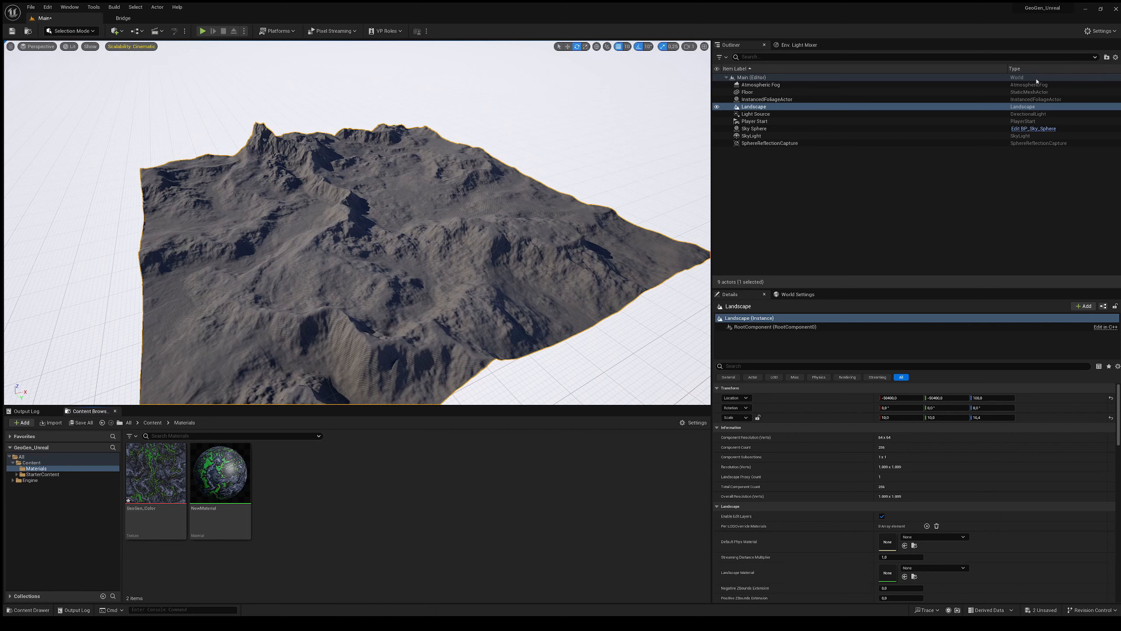
Select the imported GeoGen_Color texture in Materials for use in NewMaterial.
{"action": "left_click", "coordinate": [220, 472]}
{"action": "type", "text": "Terrain_GeoGen"}
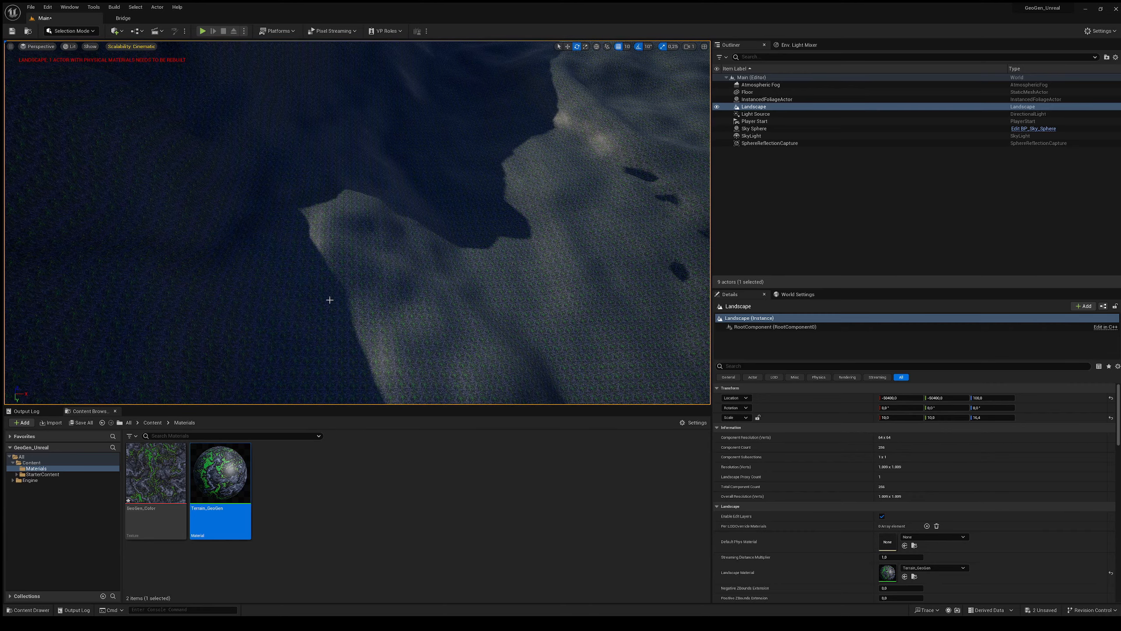
{"action": "mouse_move", "coordinate": [383, 308]}
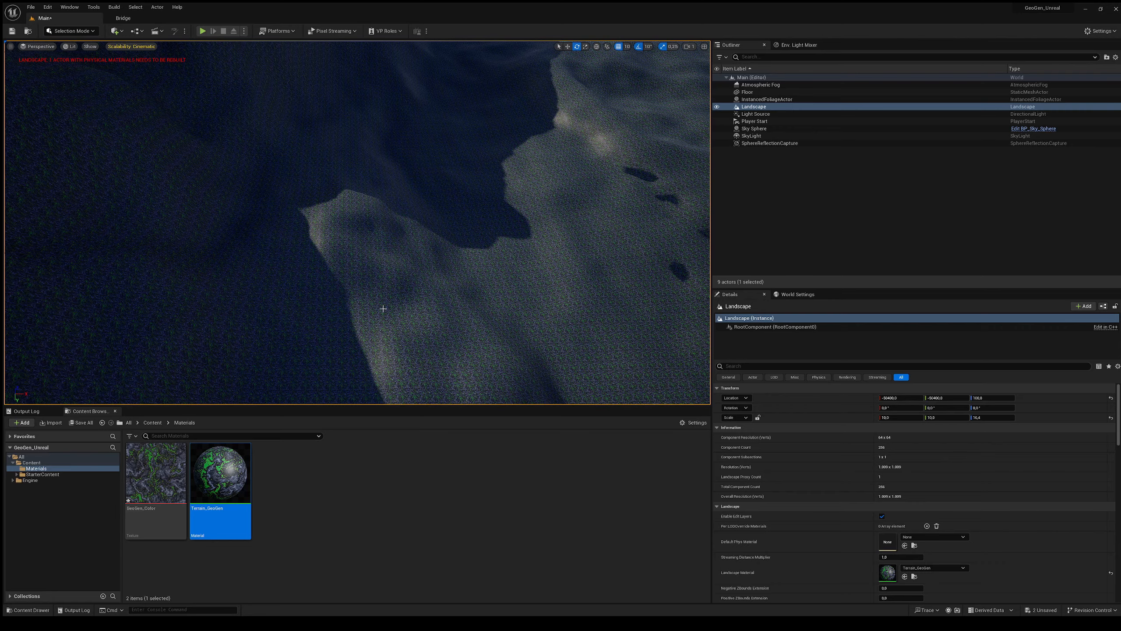
{"action": "mouse_move", "coordinate": [495, 259]}
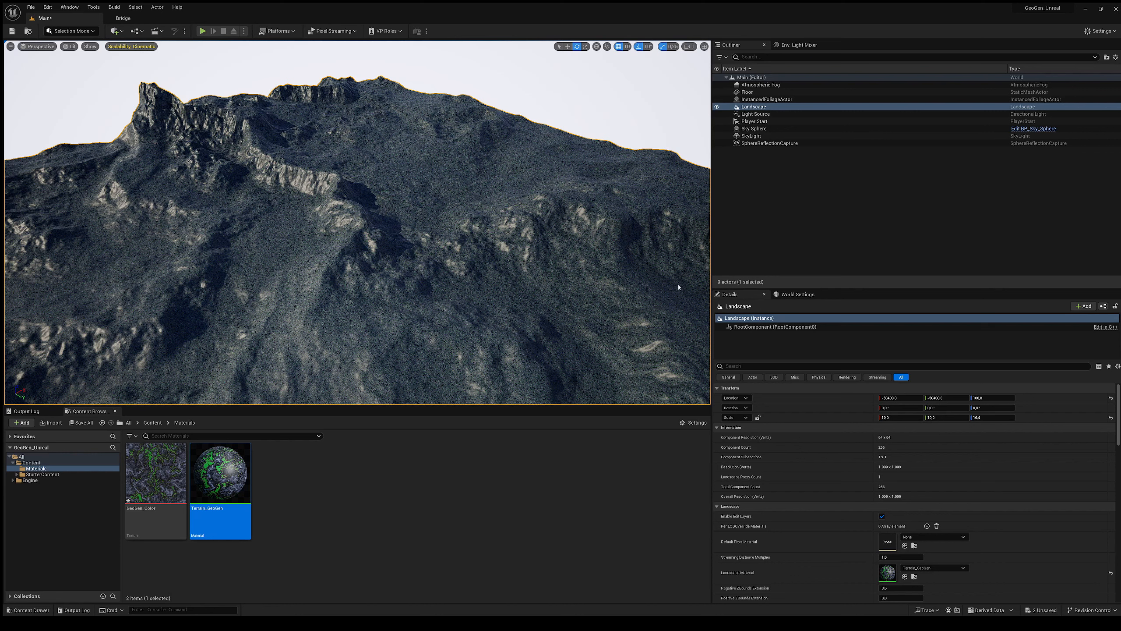
{"action": "mouse_move", "coordinate": [710, 350]}
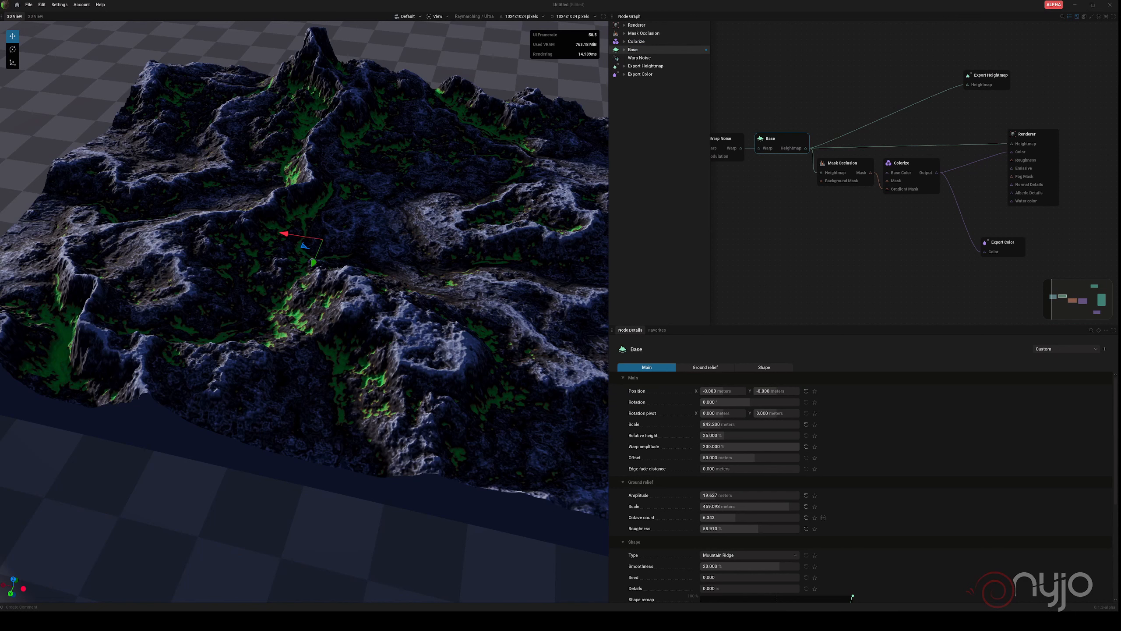
{"action": "mouse_move", "coordinate": [425, 154]}
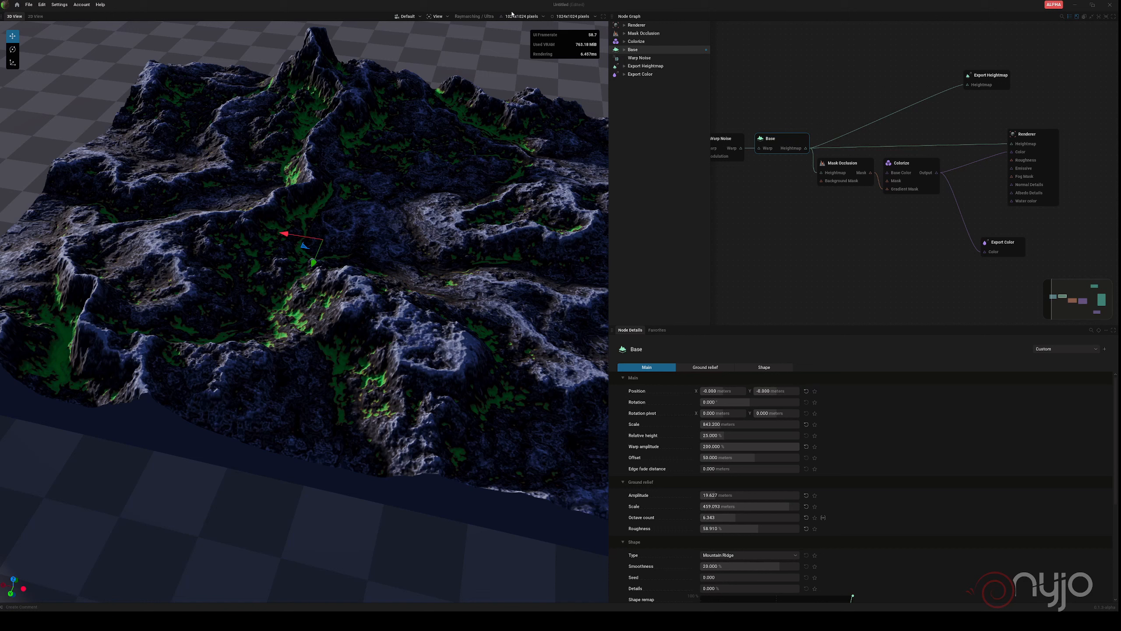
Show GeoGen's resolution list, 0.0625-2 m/pixel and 256-8192 m, with 1 m/pixel at 1024 m set.
{"action": "left_click", "coordinate": [521, 17]}
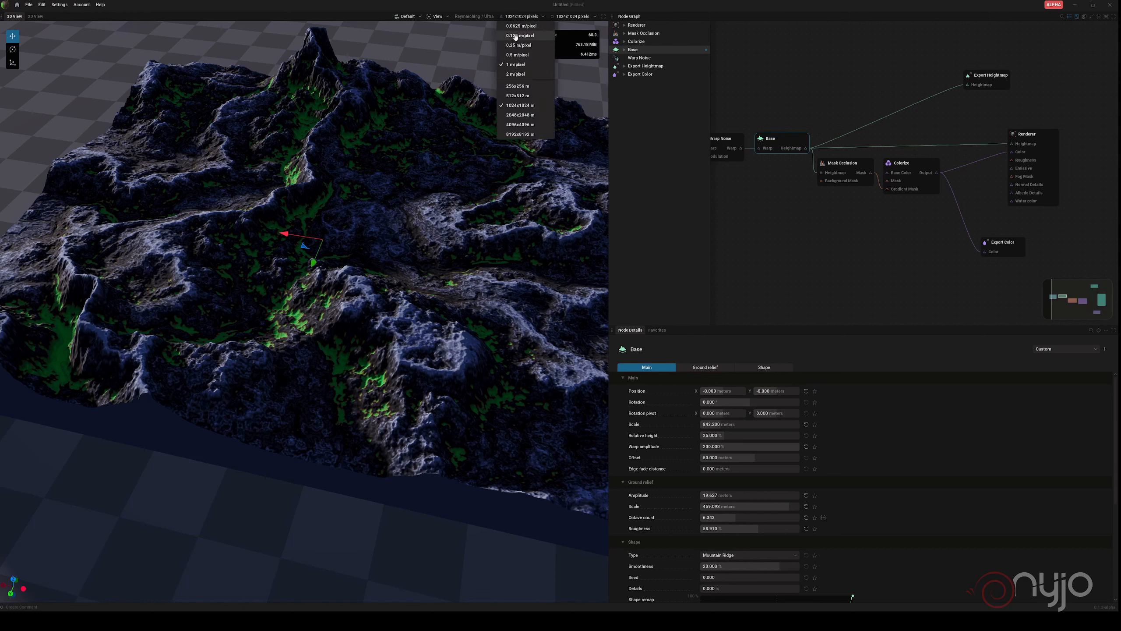
{"action": "mouse_move", "coordinate": [519, 45]}
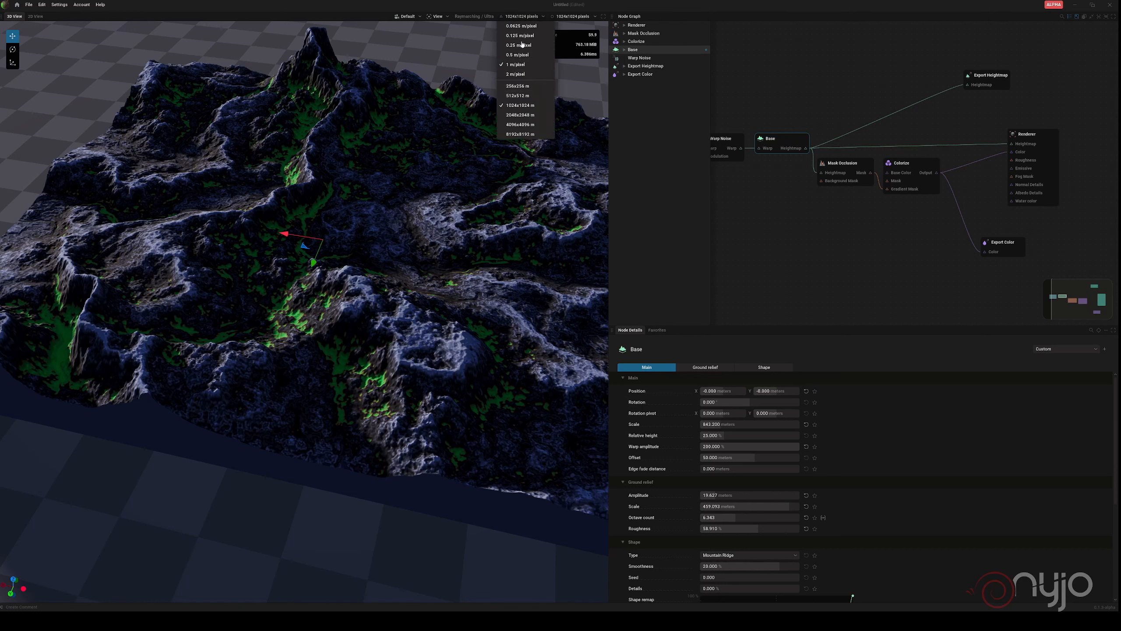